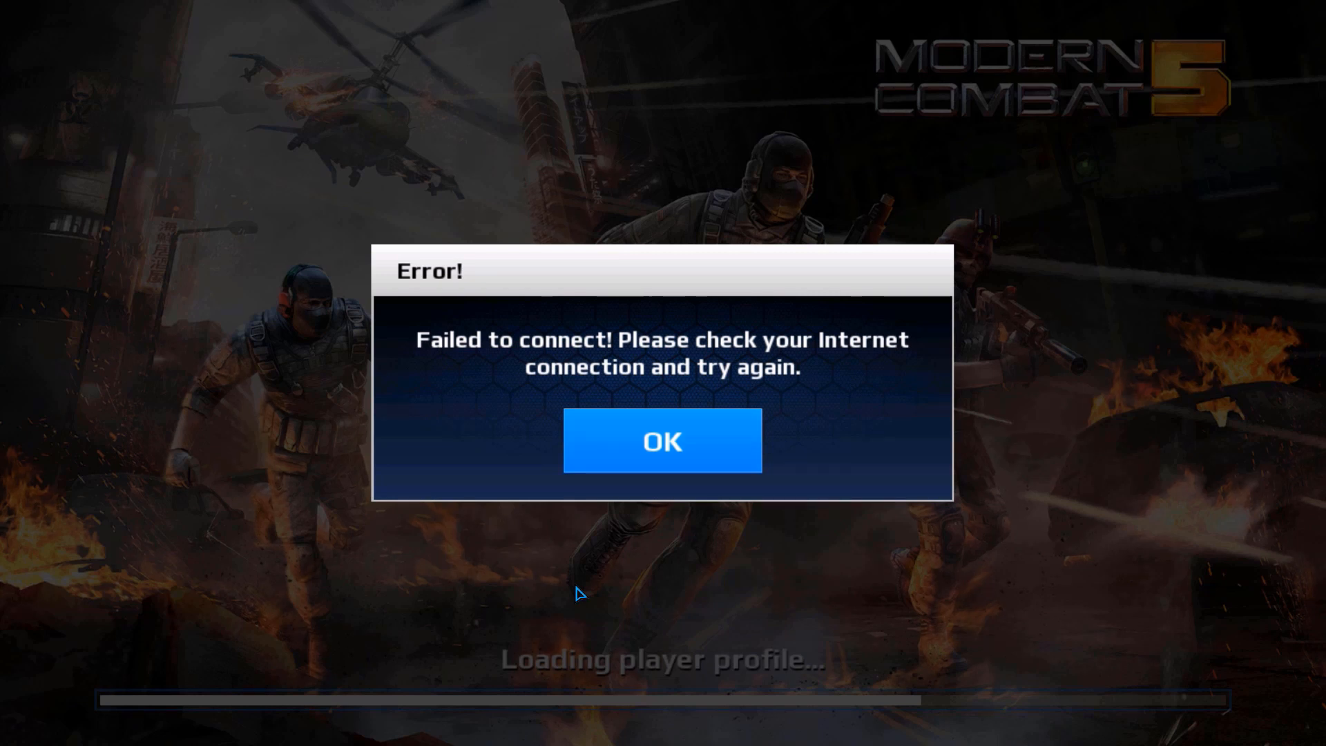
- Dismiss the failed-to-connect and servers-overloaded error messages in Modern Combat 5
left_click(662, 440)
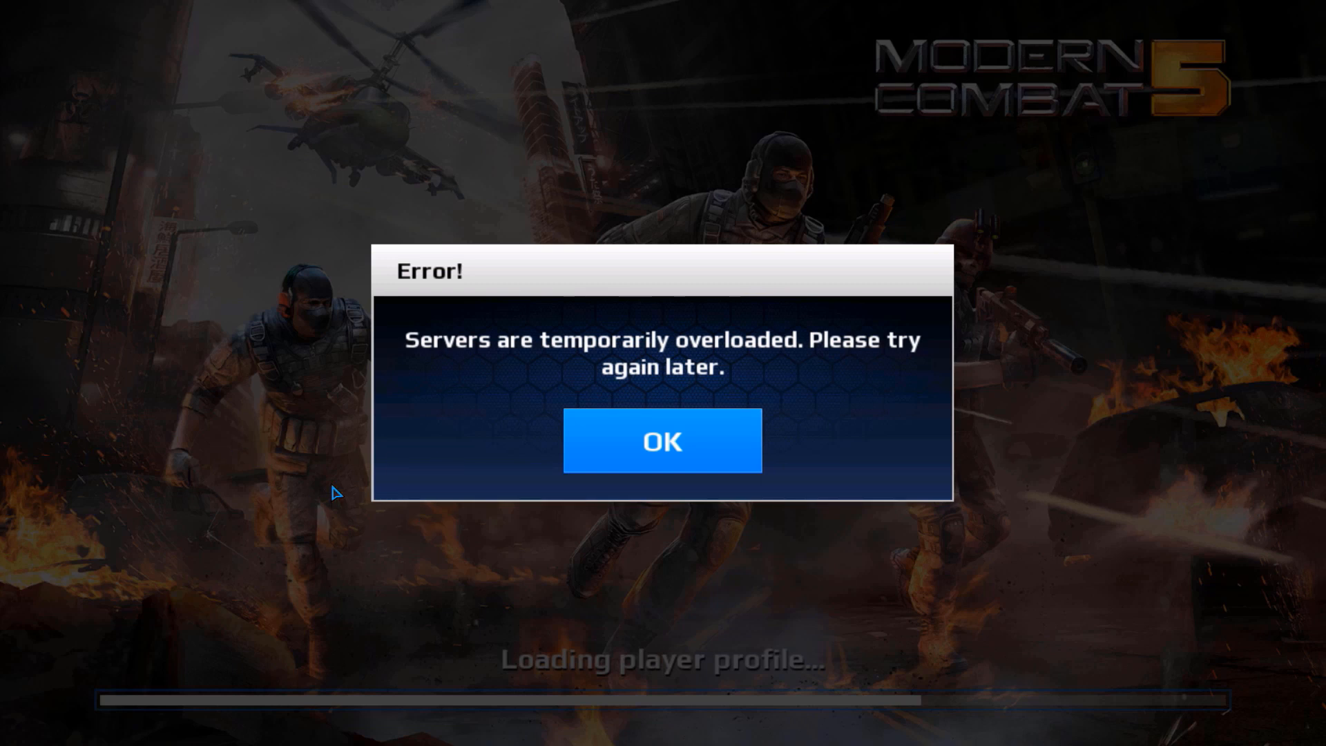
mouse_move(881, 675)
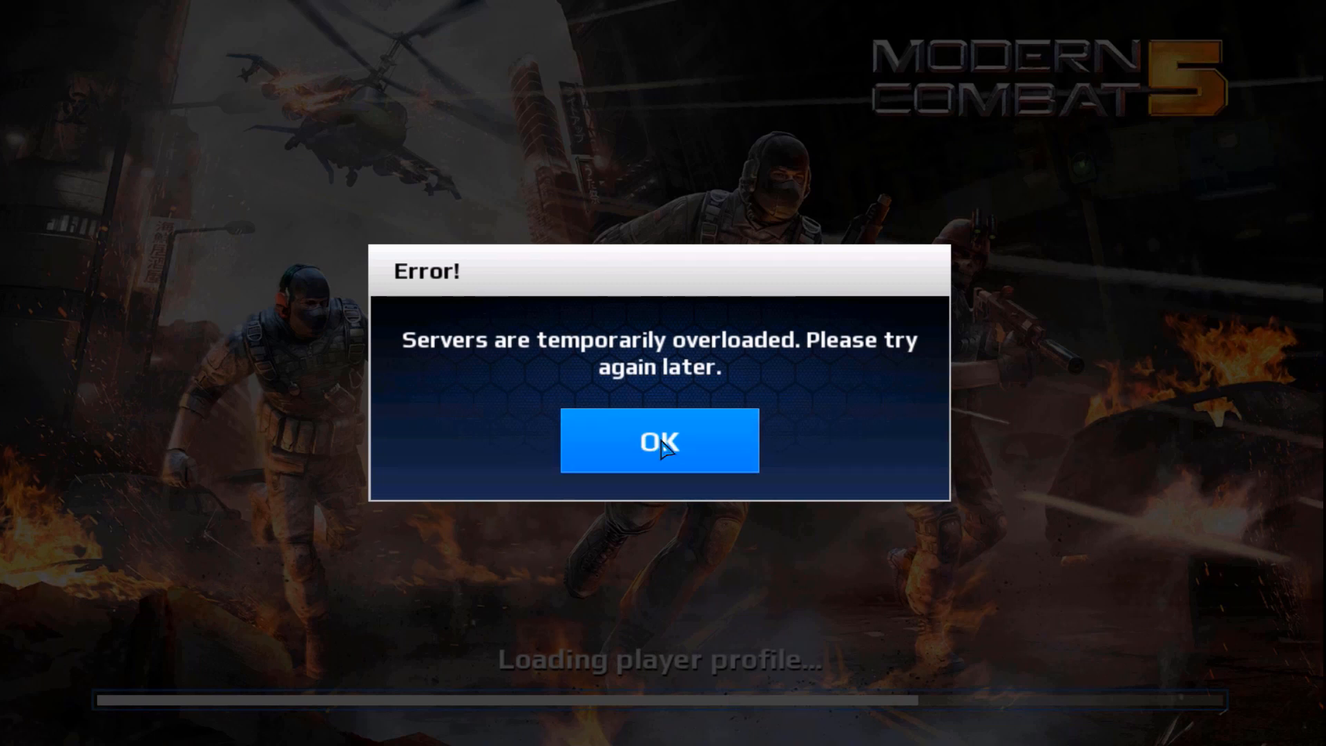
left_click(659, 442)
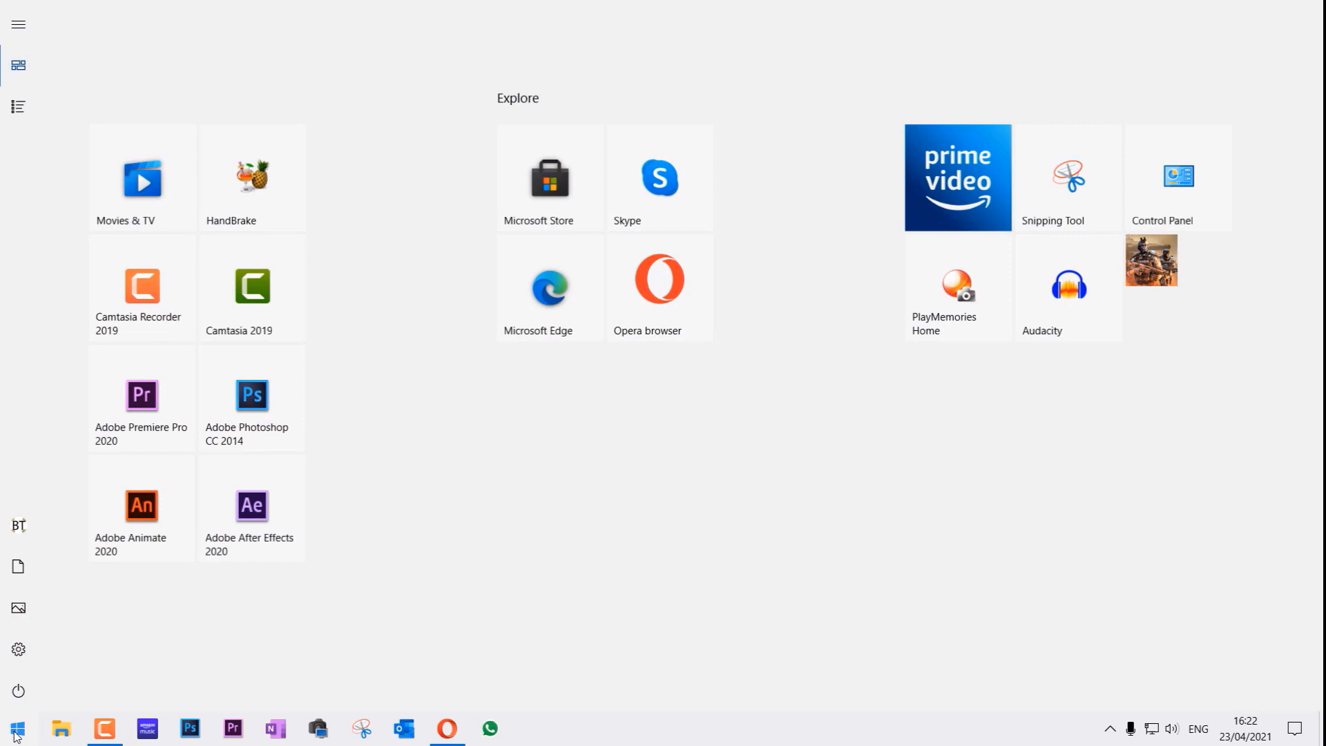
- Search 'co' to open Control Panel and view all items as large icons
type("contro")
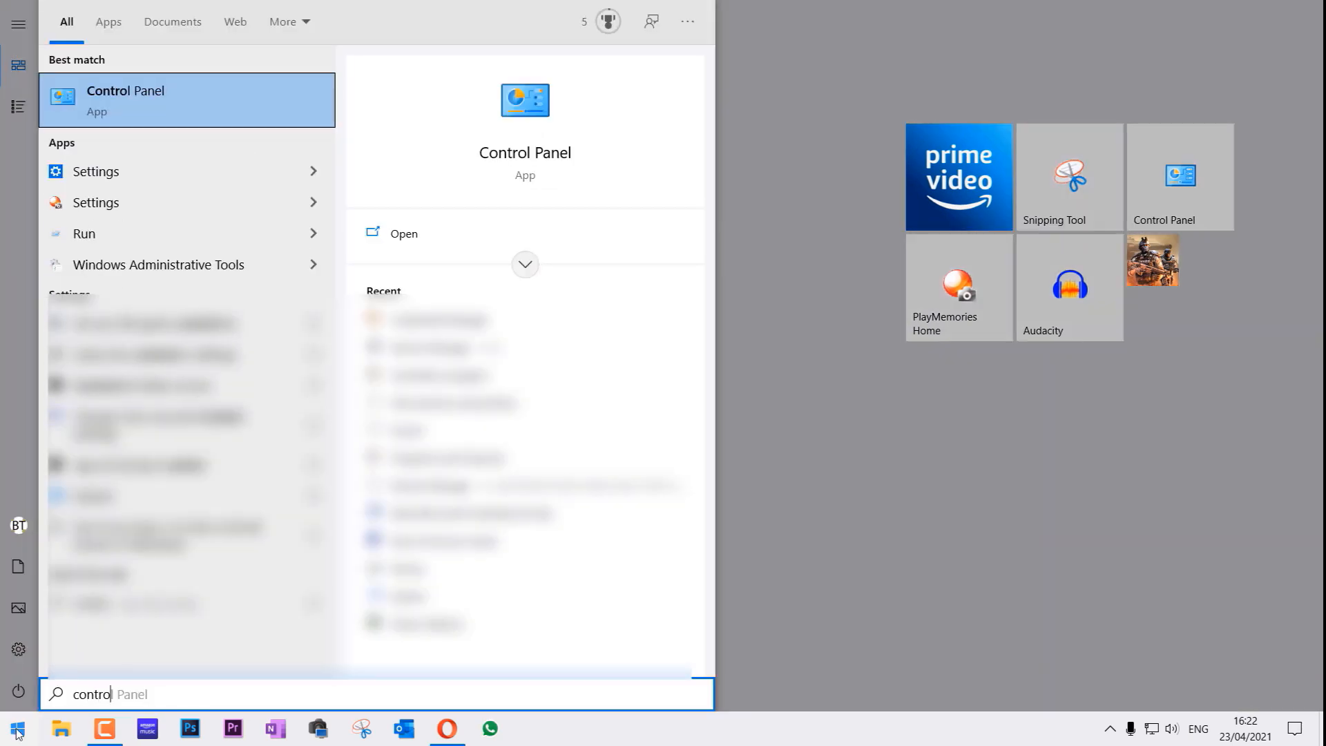
mouse_move(162, 110)
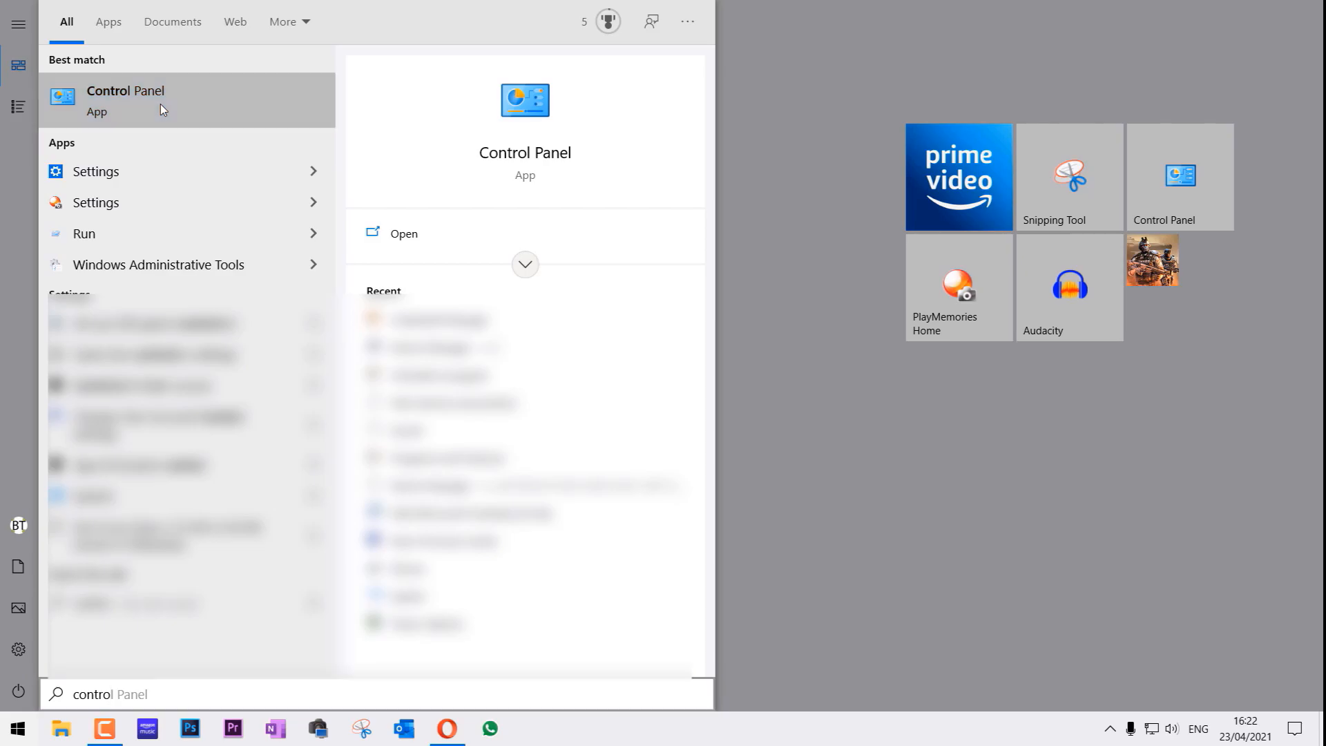
left_click(125, 100)
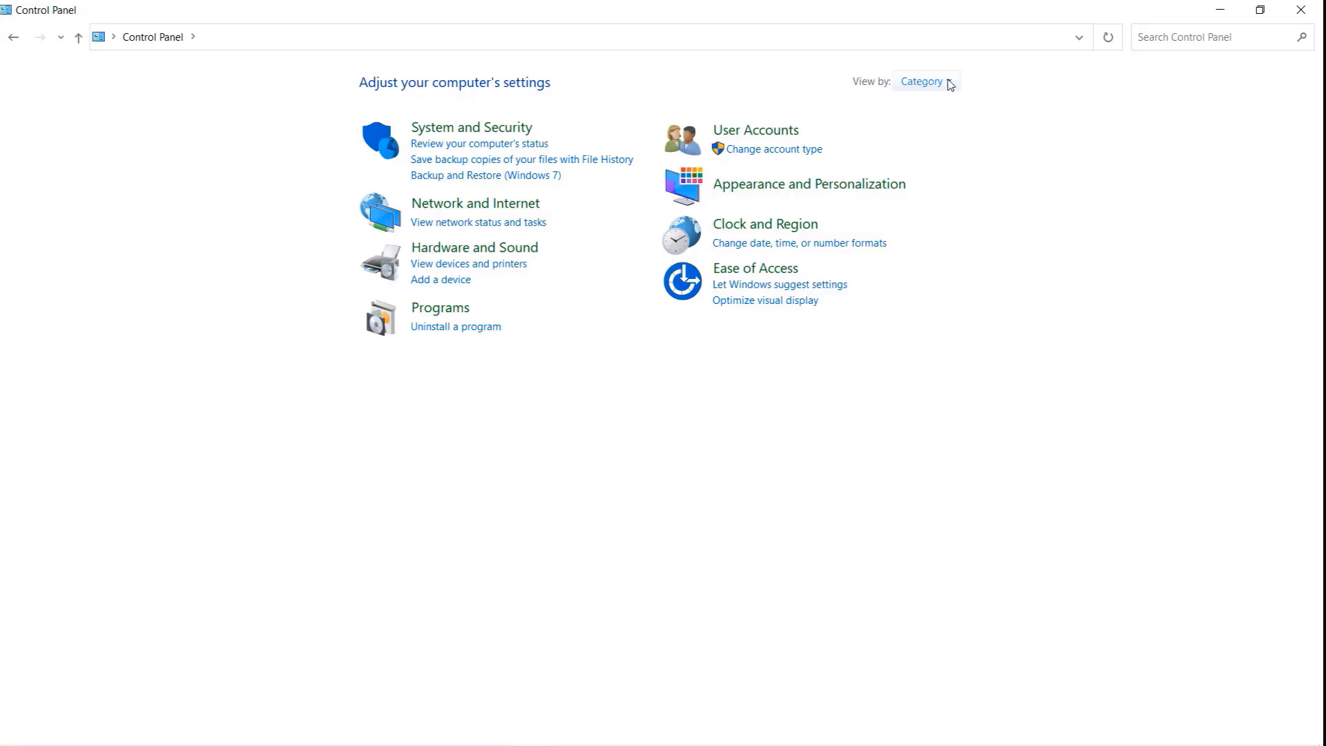
left_click(923, 81)
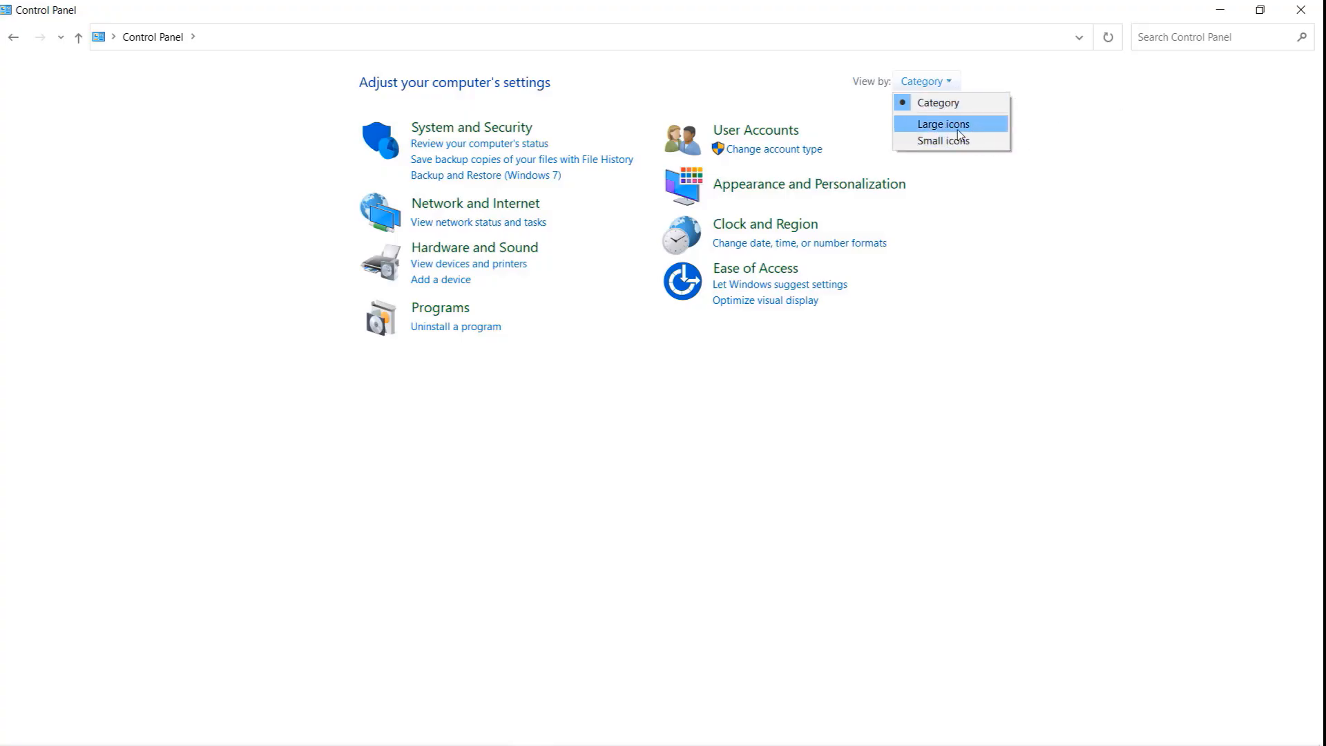
left_click(942, 124)
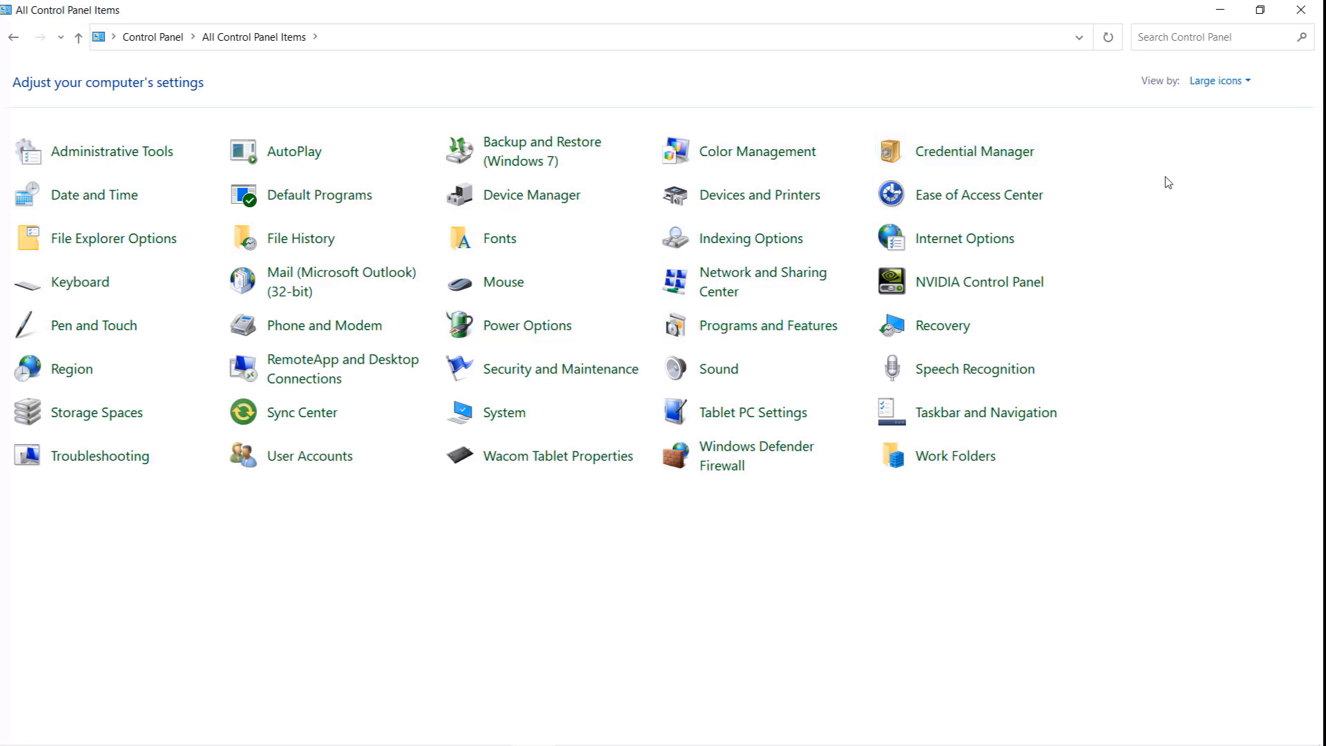
mouse_move(975, 151)
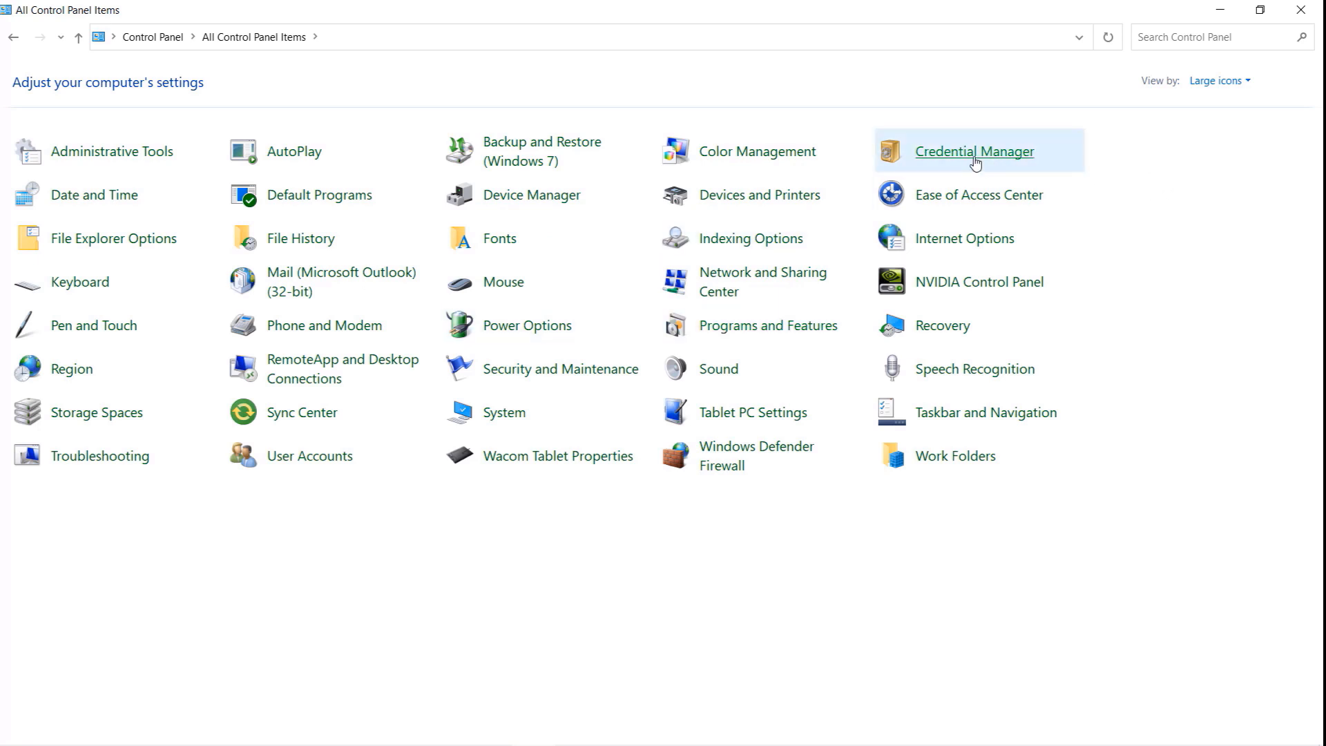
- Remove and confirm deleting the Modern Combat 5 web credential in Credential Manager
left_click(974, 151)
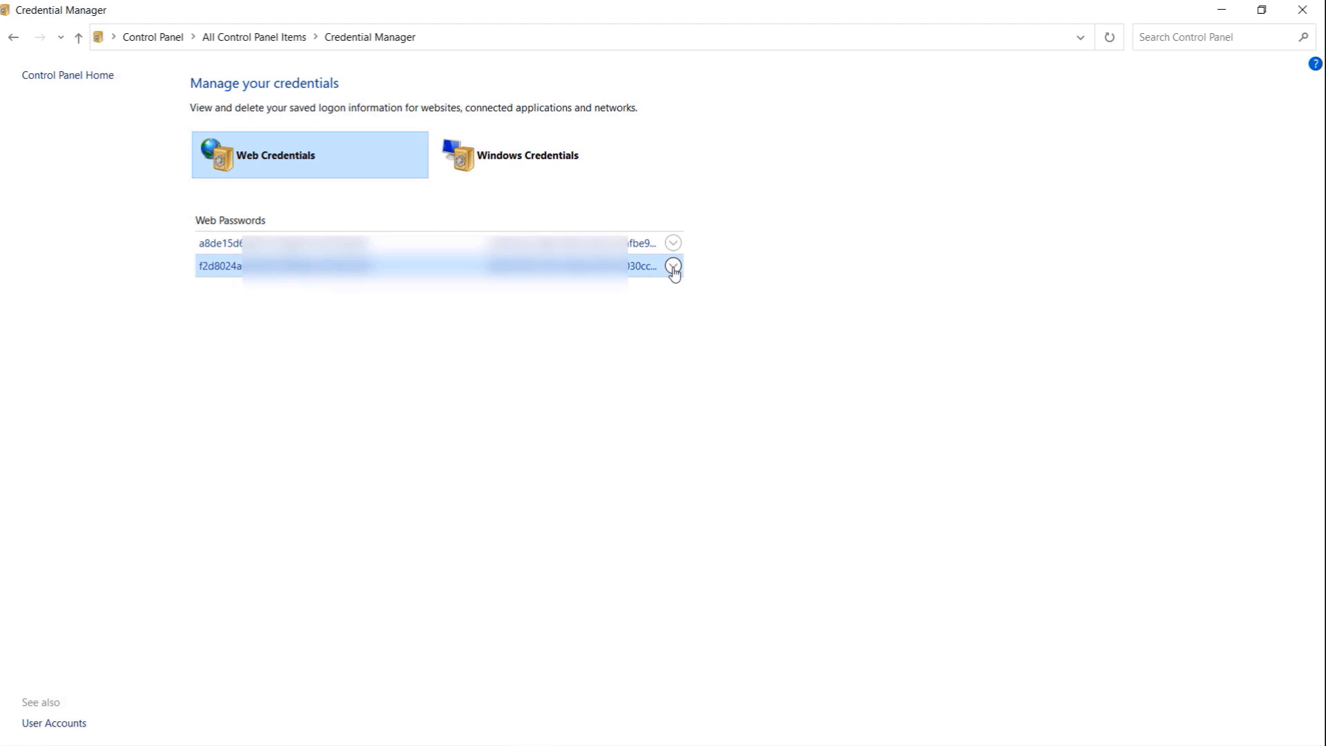
left_click(674, 267)
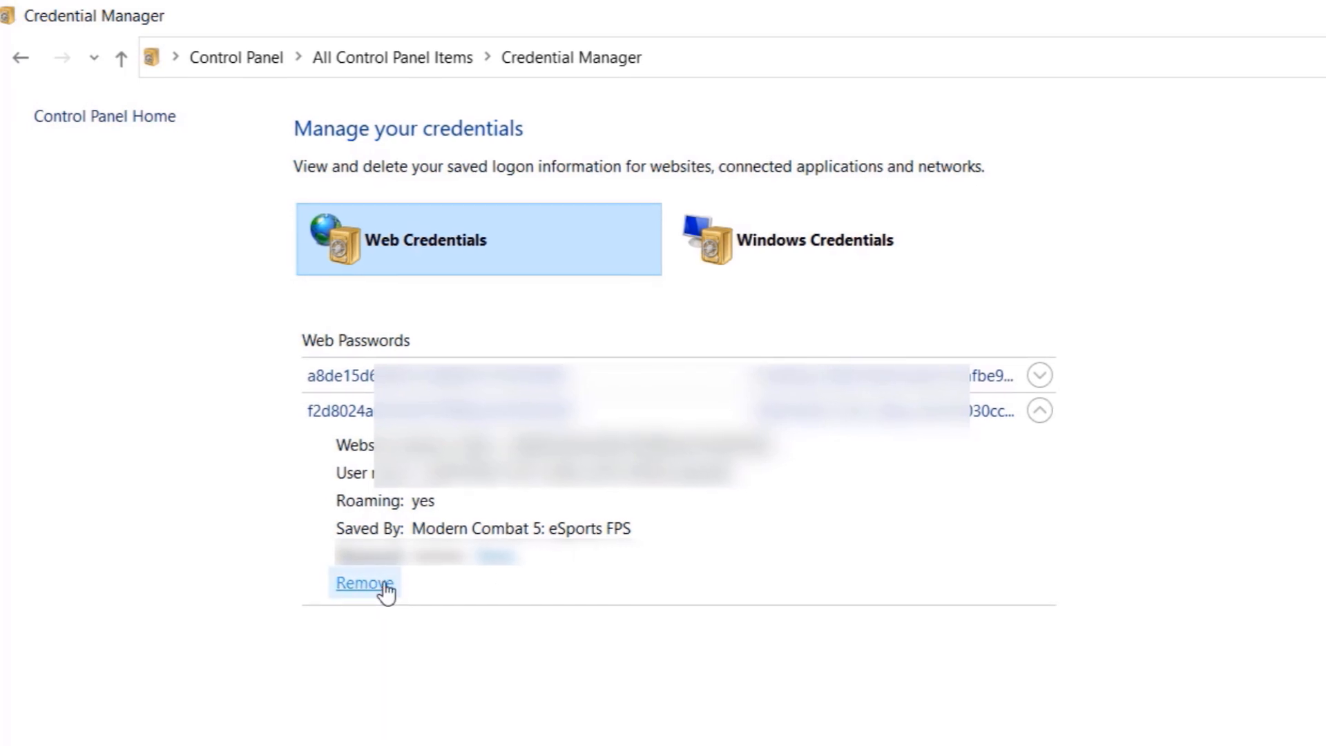
left_click(362, 583)
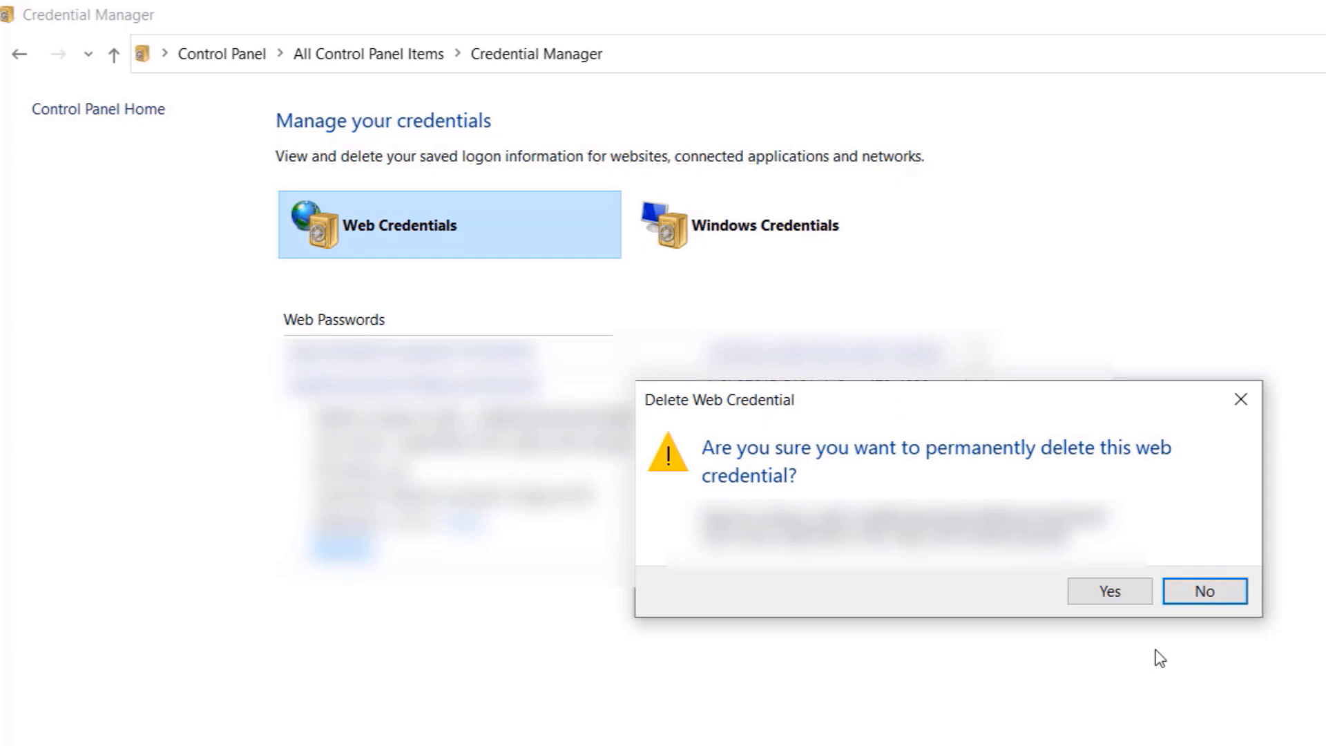
mouse_move(1108, 590)
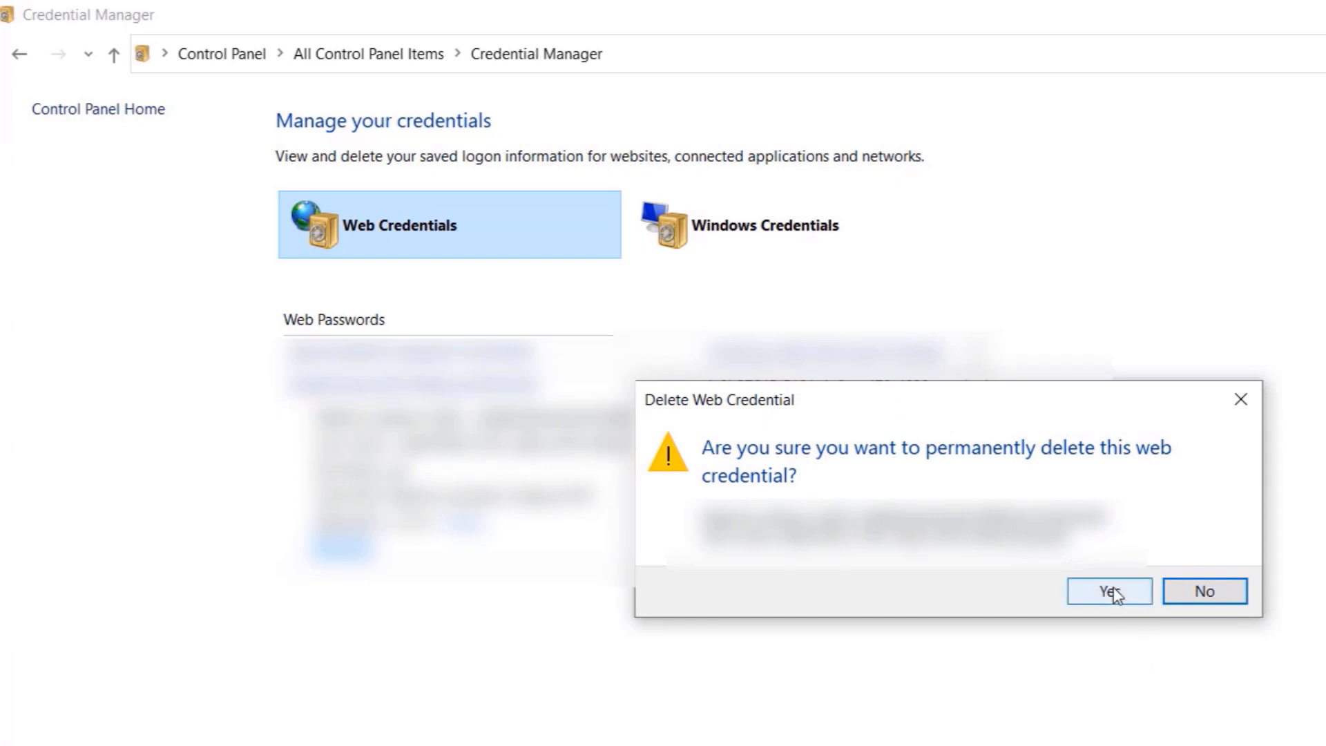
left_click(1108, 591)
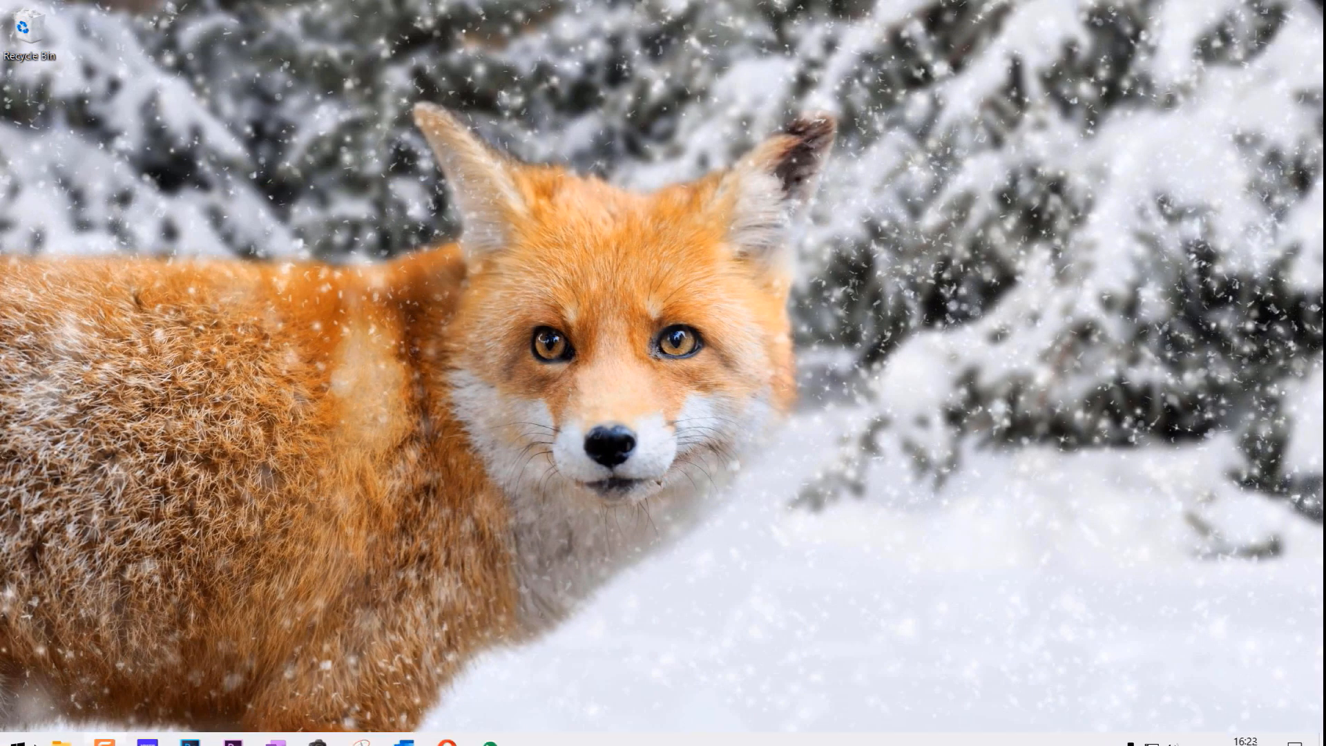
- Go to %LOCALAPPDATA%\Packages\ModernCombat5Blackout\Settings and delete both files to the Recycle Bin
left_click(17, 727)
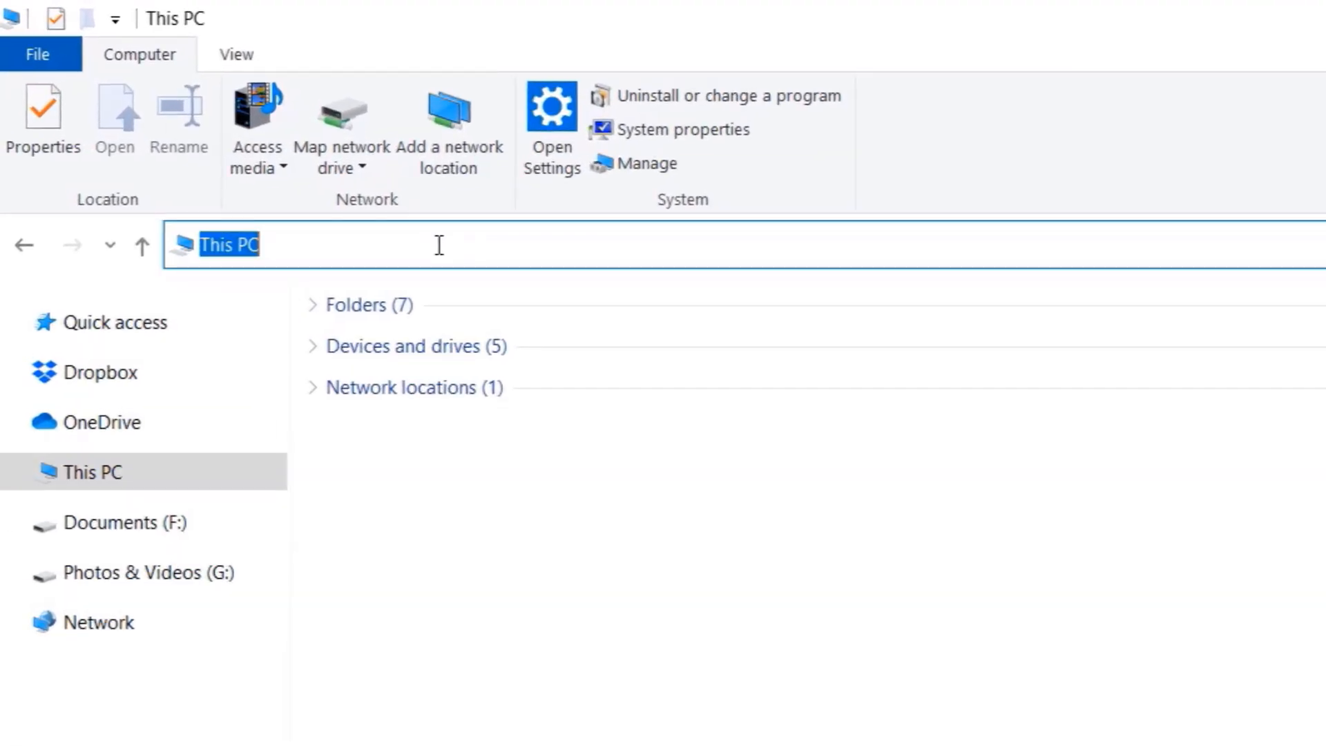
type("%LOCALAPPDATA%\\Packages")
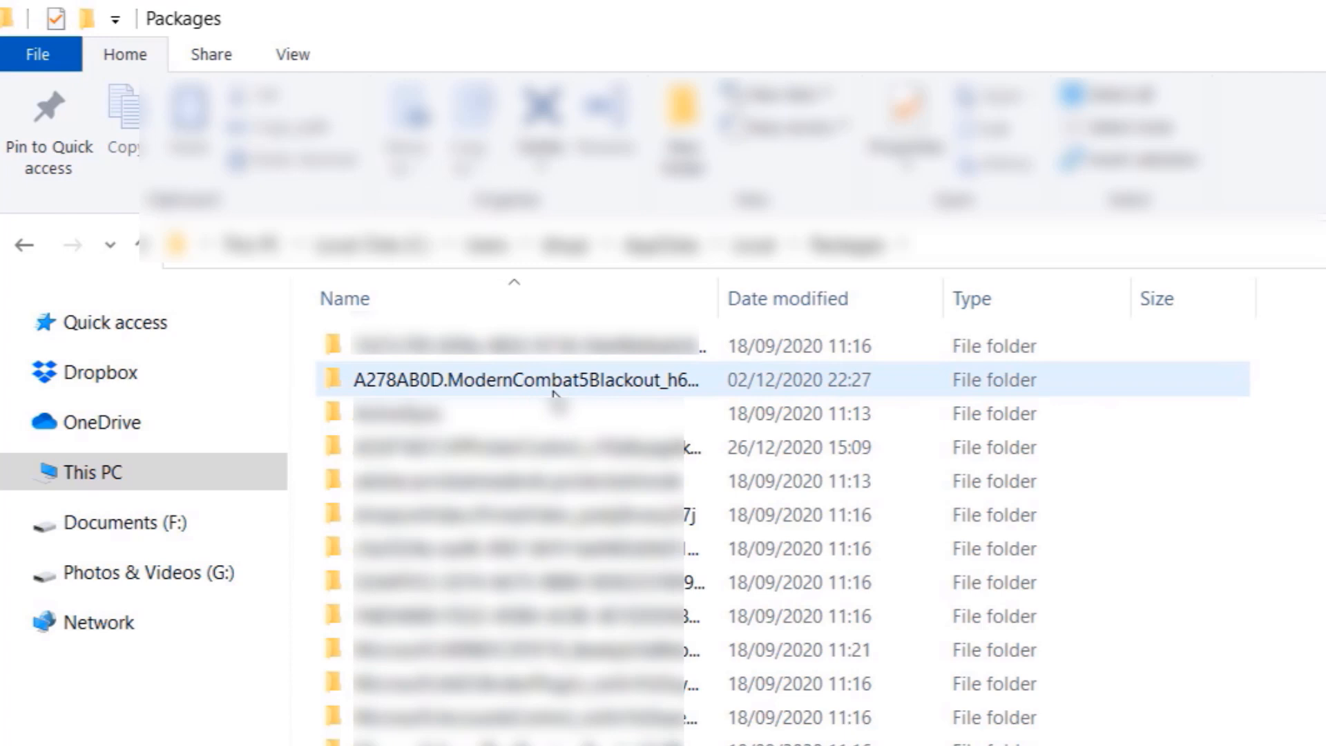
double_click(520, 379)
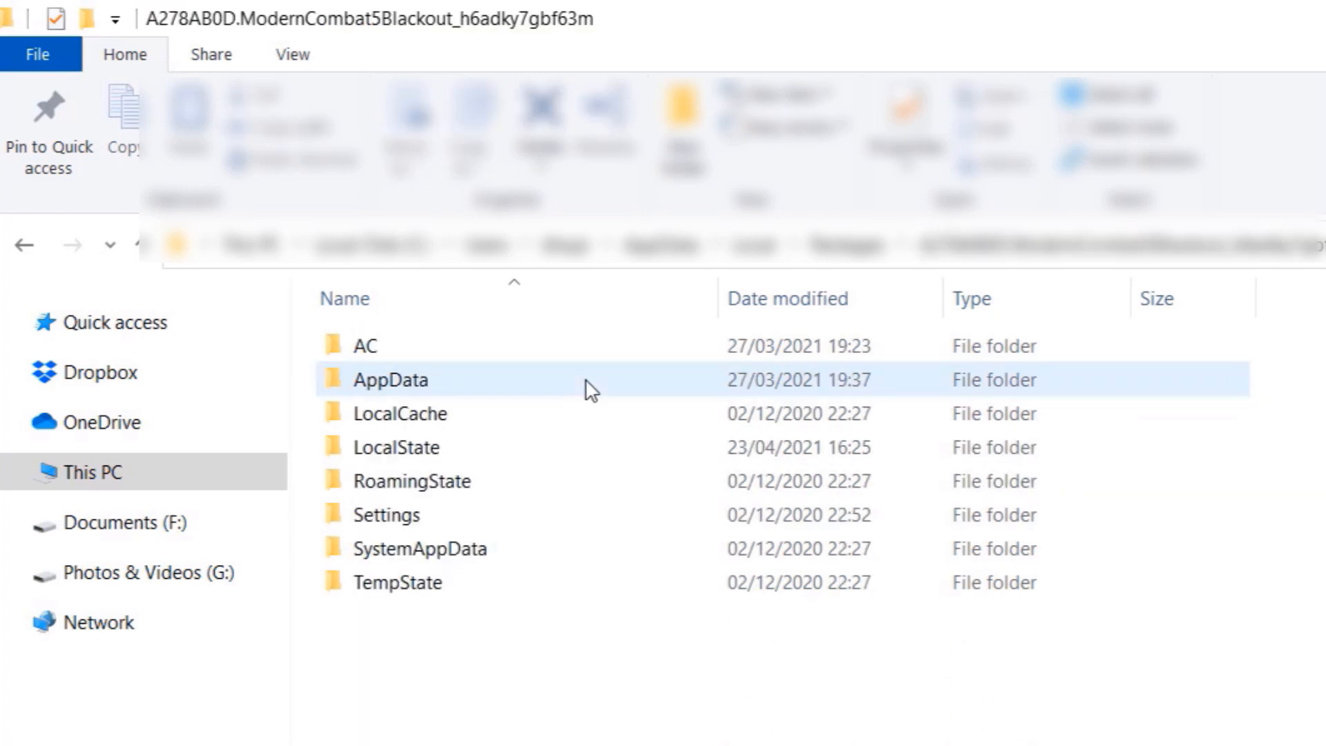
double_click(386, 514)
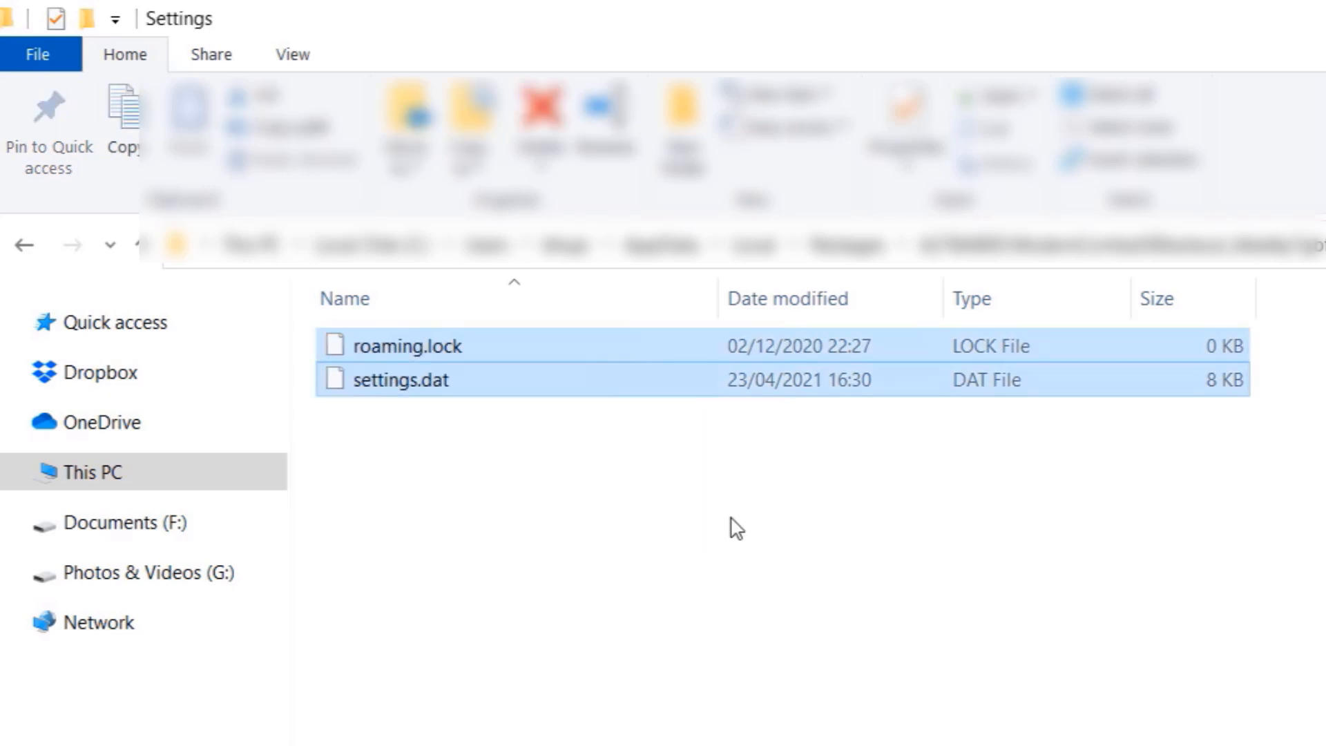
key("Delete")
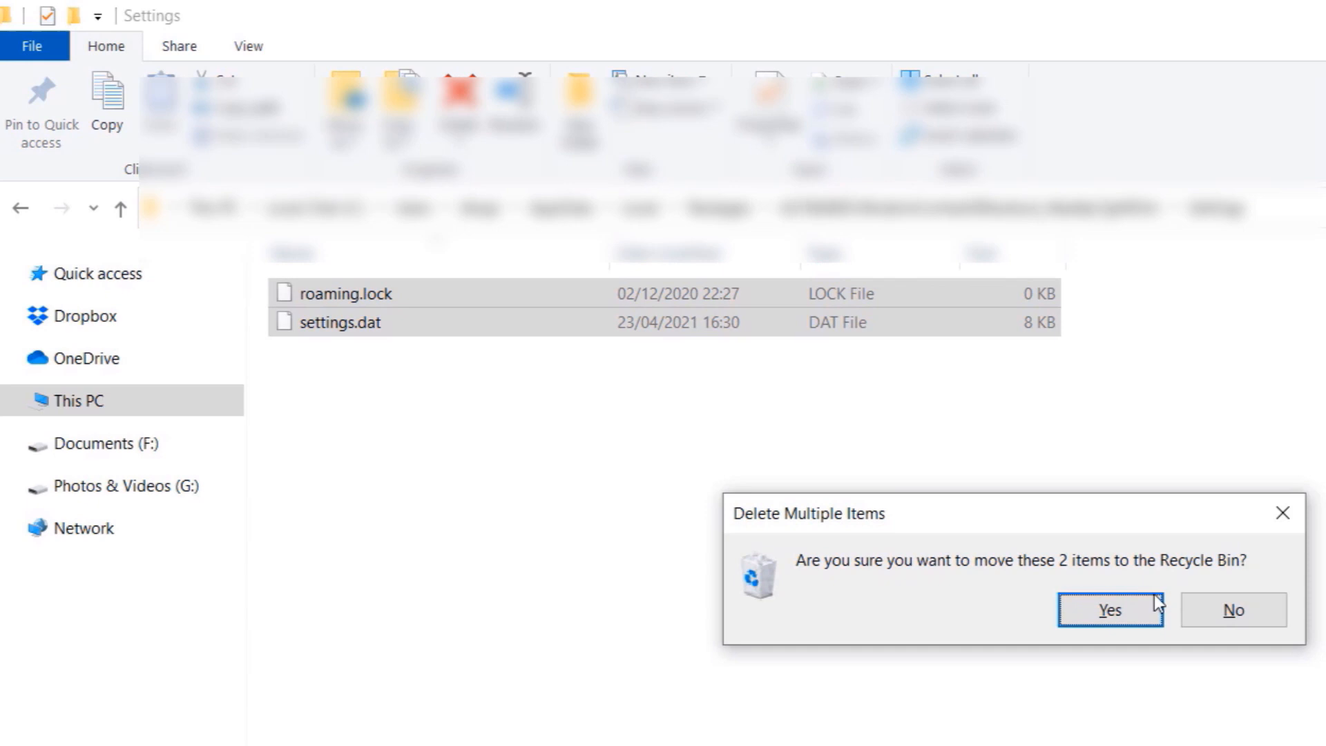
left_click(1108, 610)
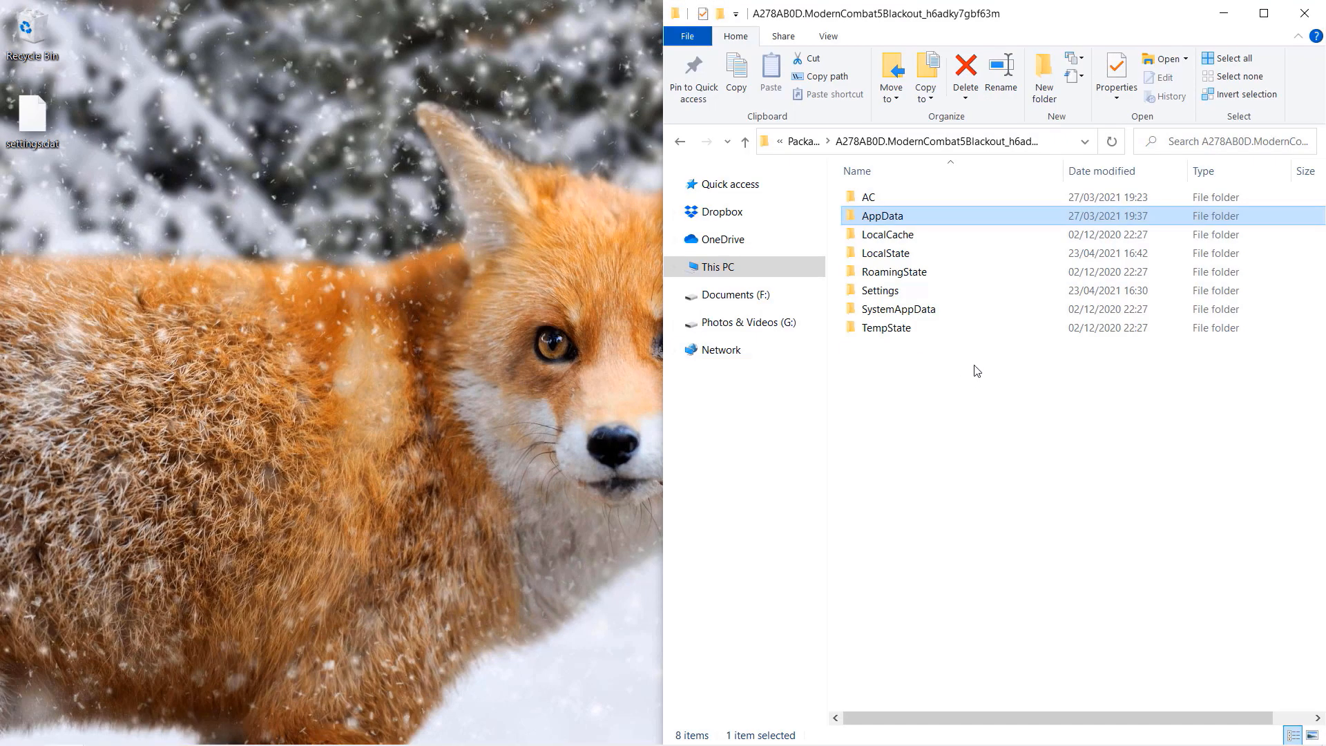
- Drag all package folders to the desktop, skipping the in-use AC folder
key("ctrl+a")
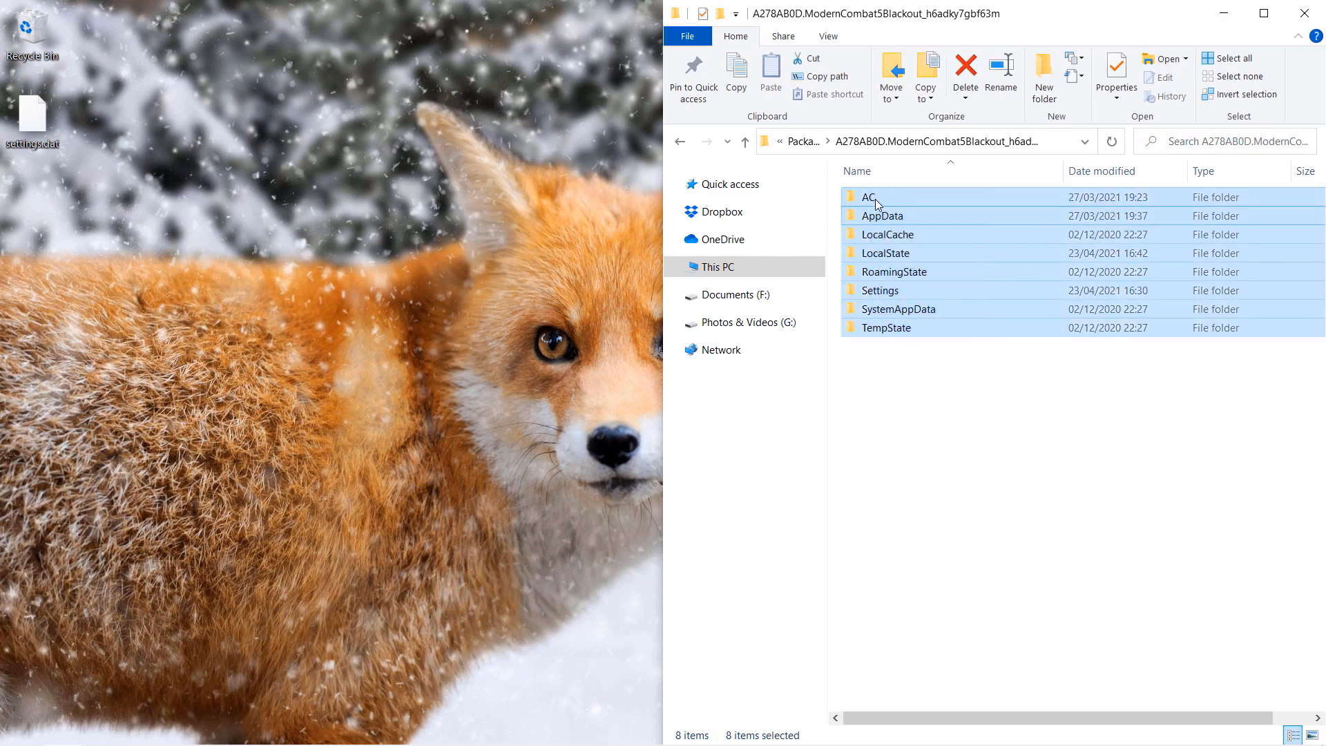
left_click_drag(871, 203, 174, 249)
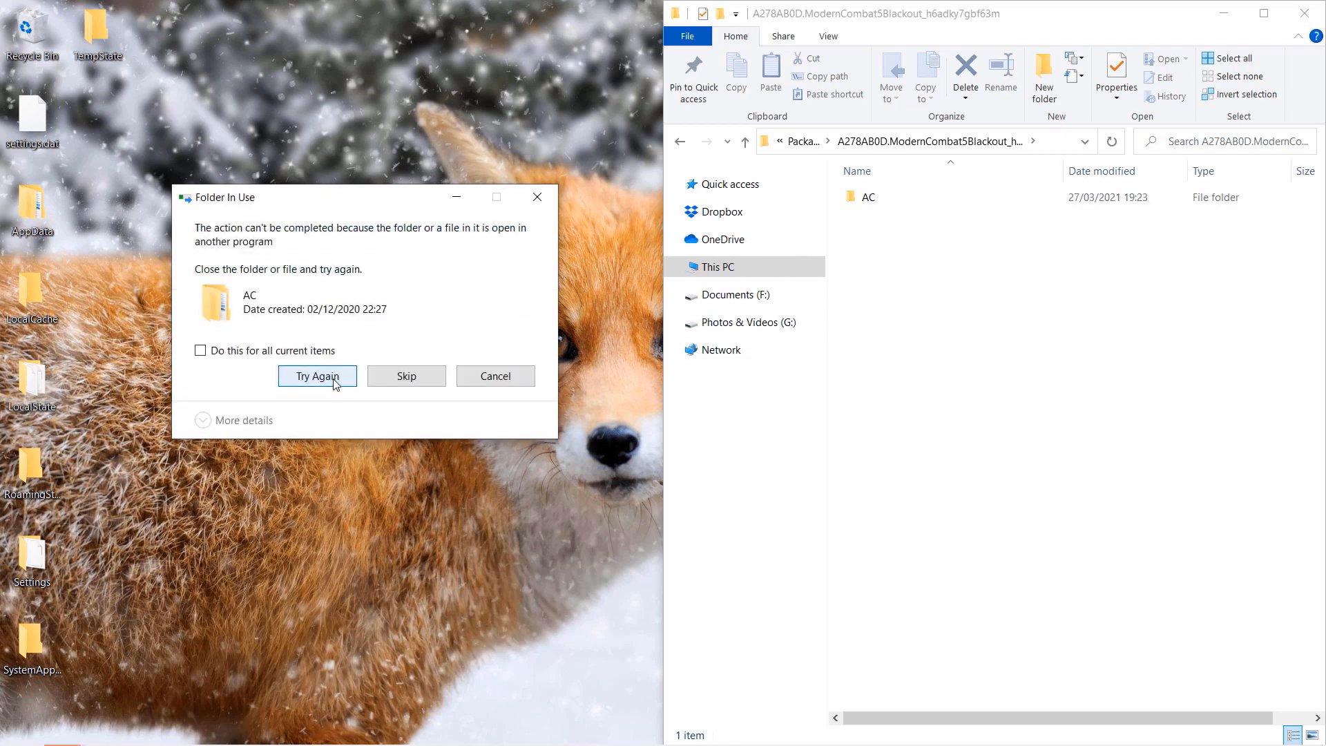
left_click(317, 375)
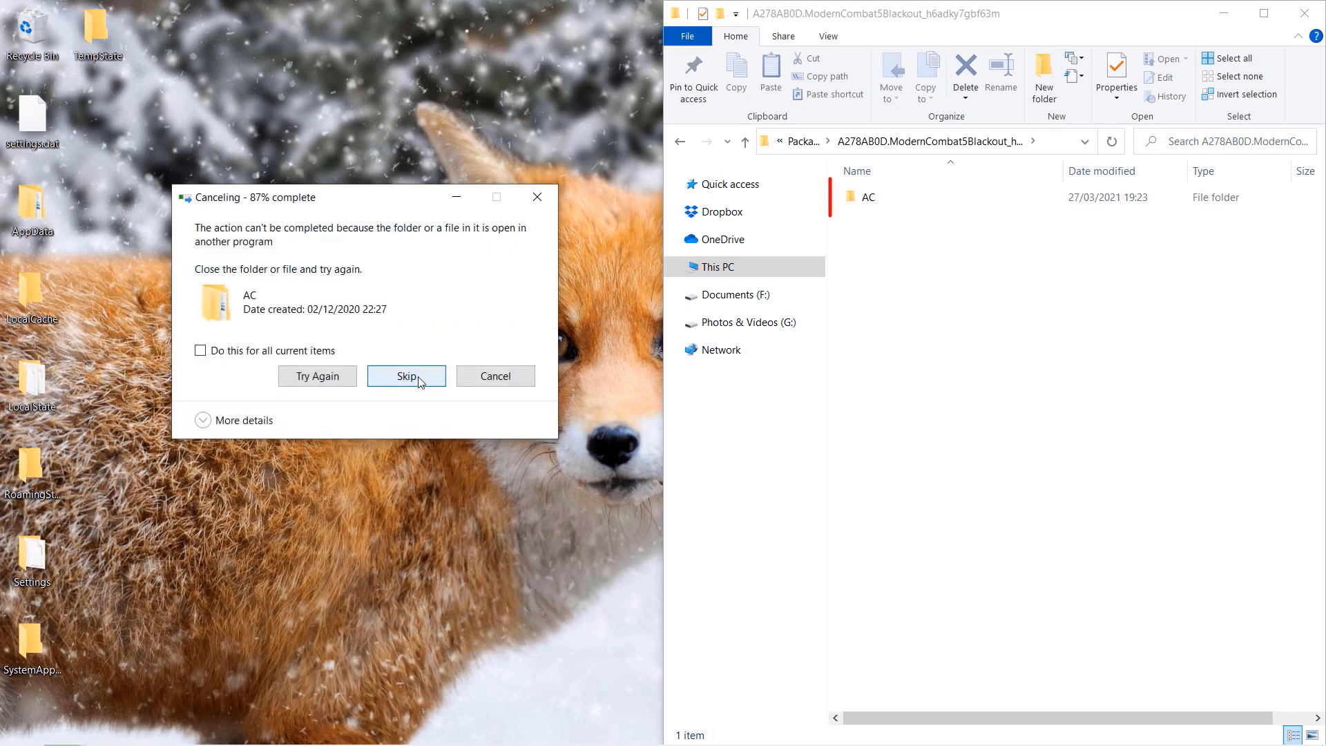
left_click(406, 375)
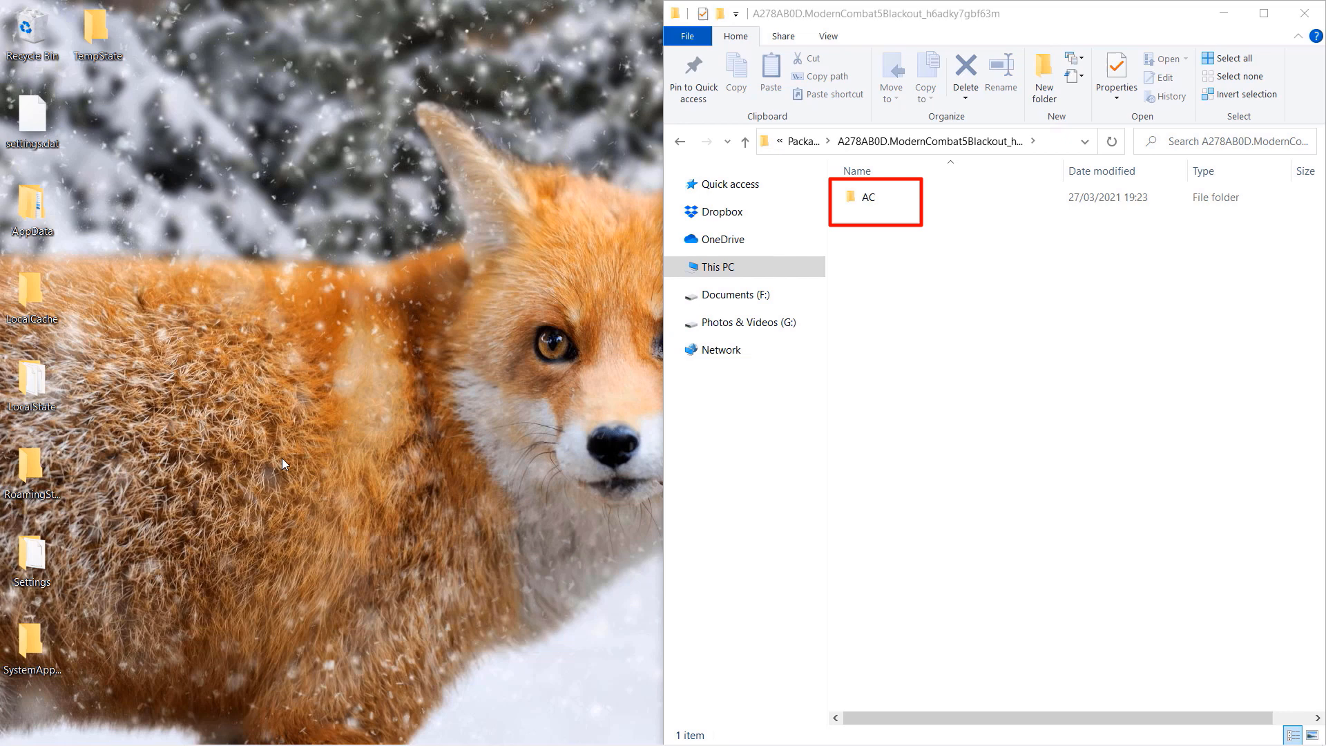
left_click(866, 197)
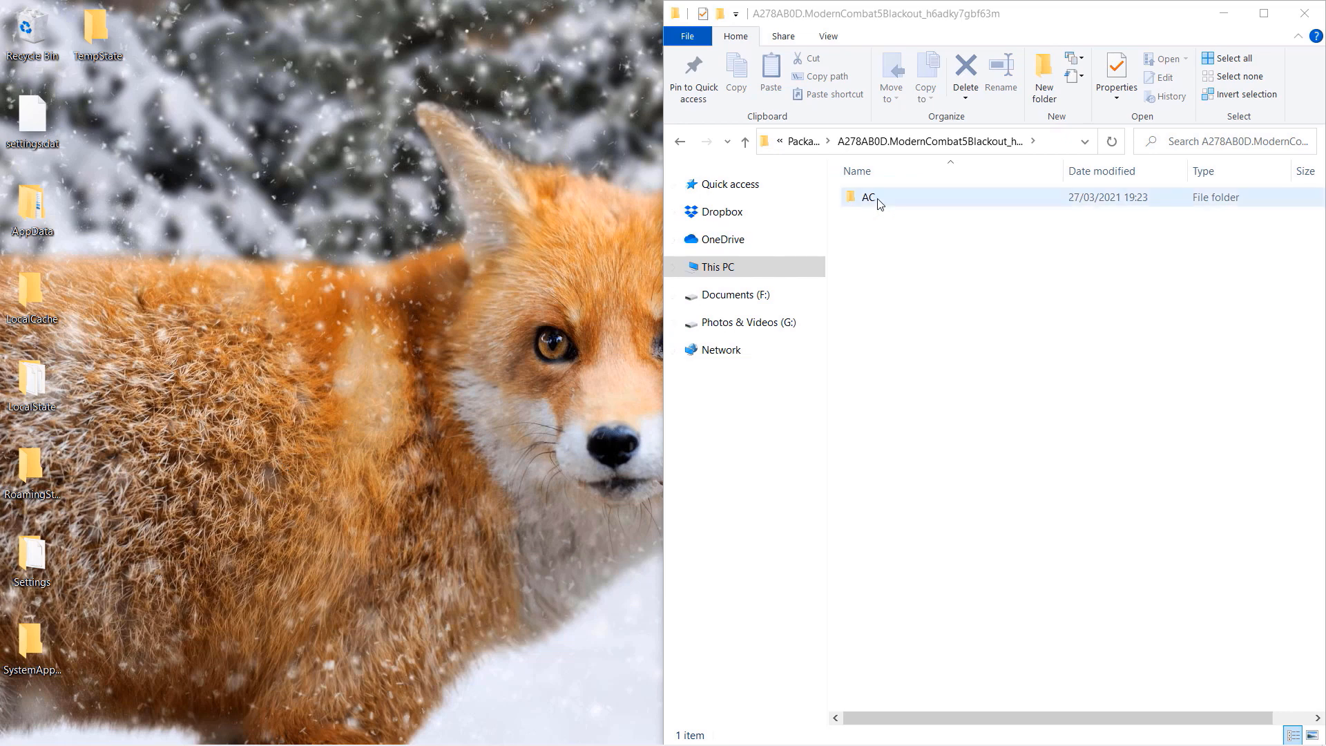
- Gather the moved folders into a new desktop folder and relaunch Modern Combat 5
double_click(869, 197)
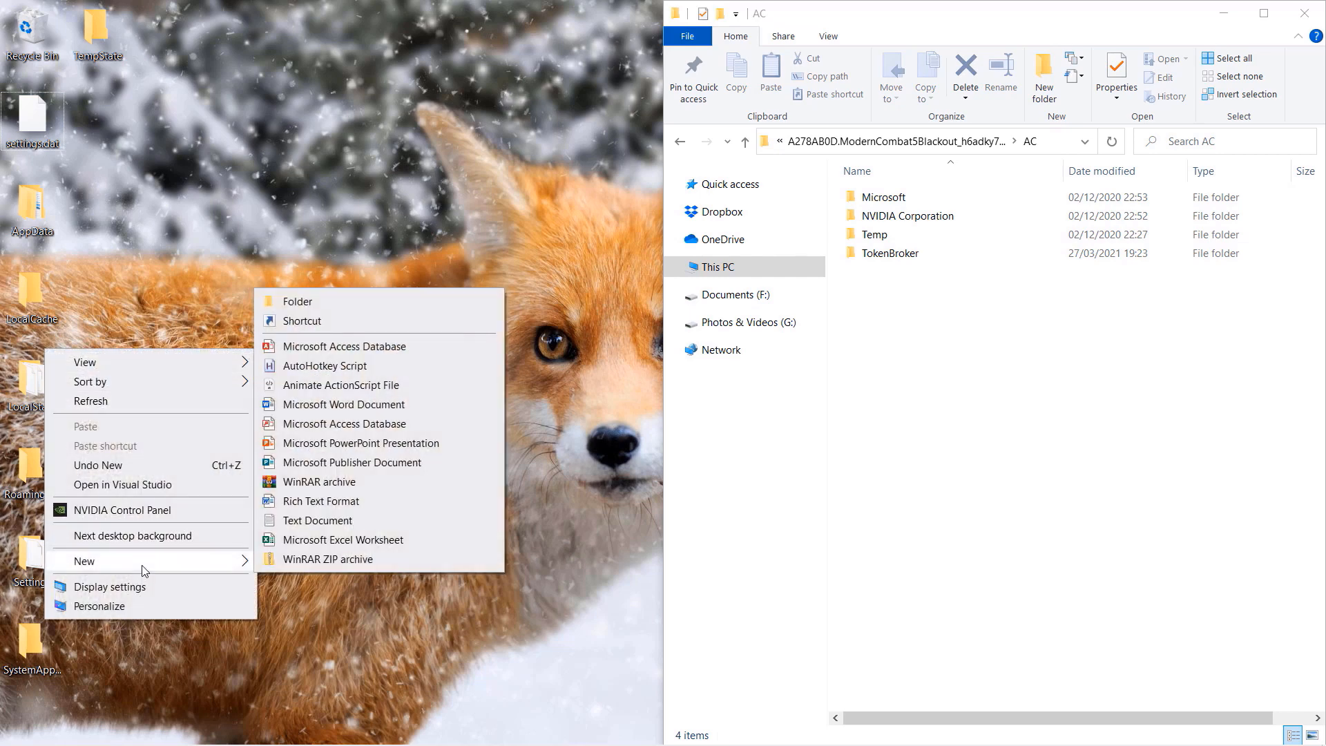
left_click(297, 300)
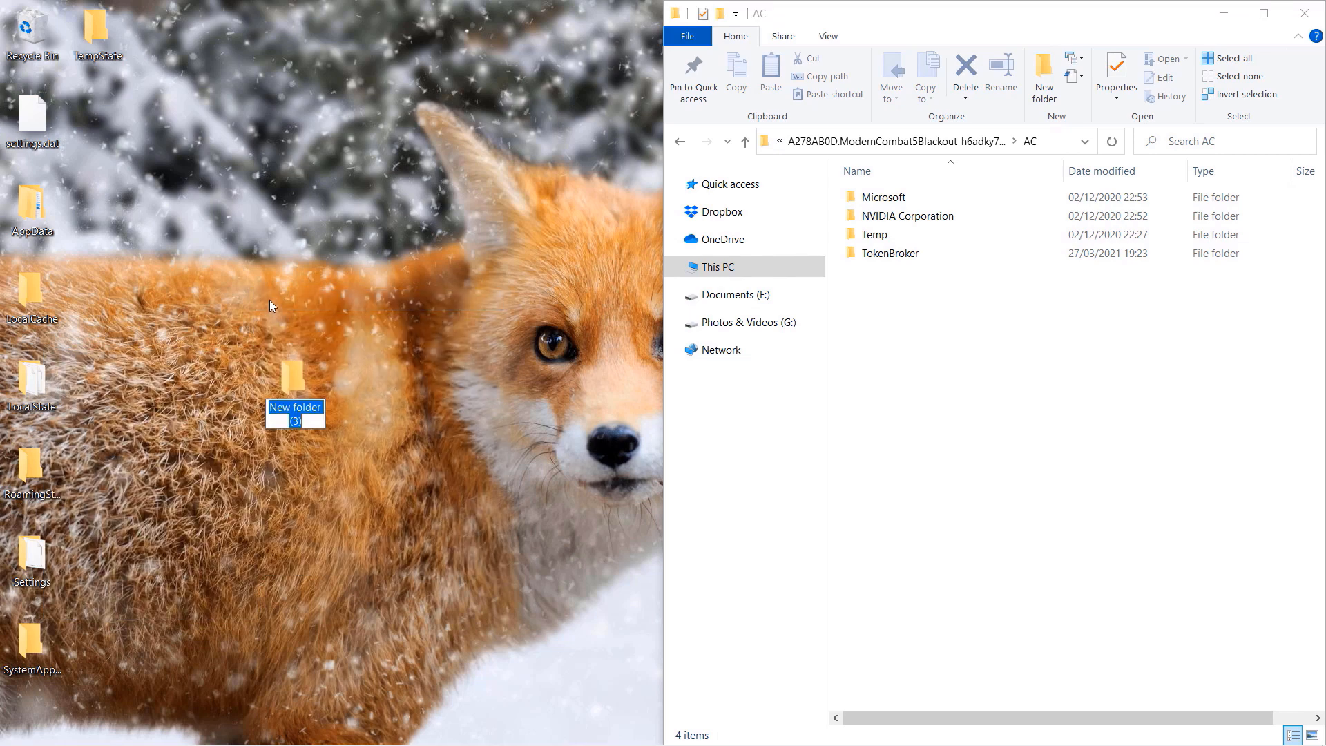
left_click(219, 376)
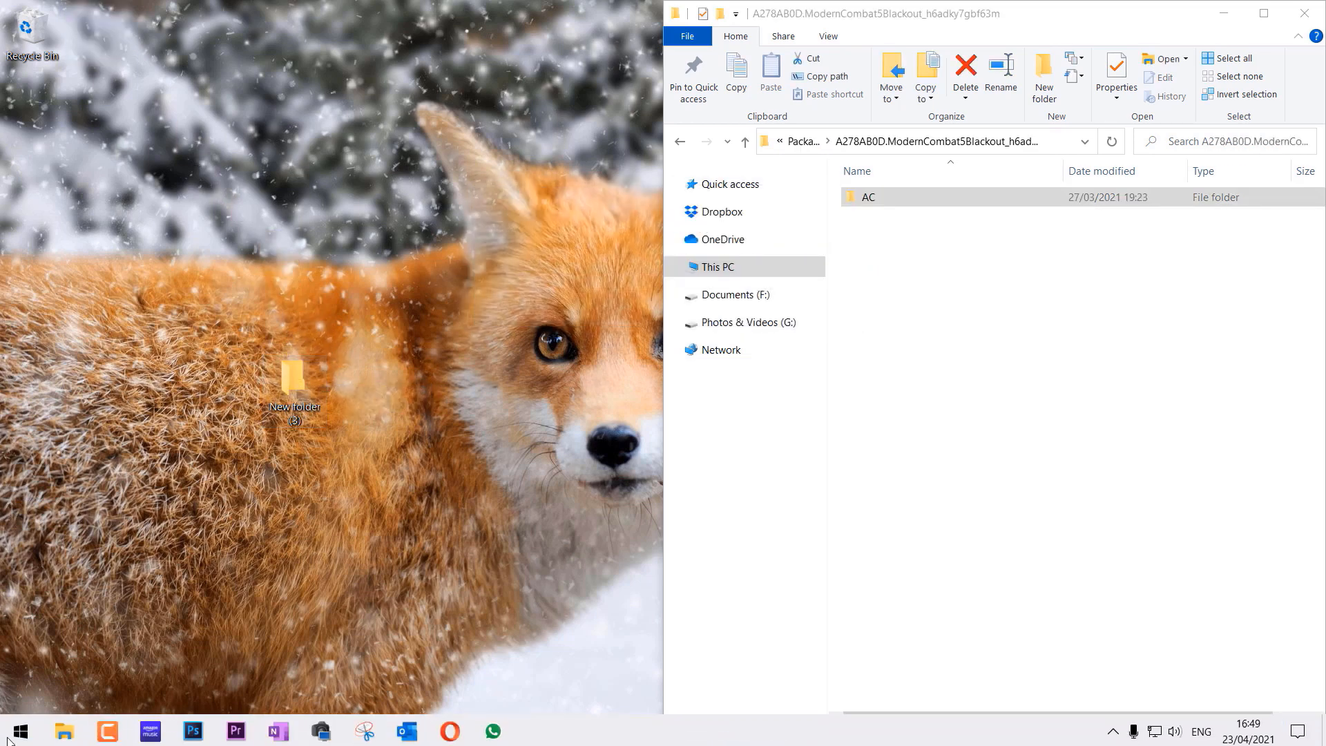
left_click(16, 731)
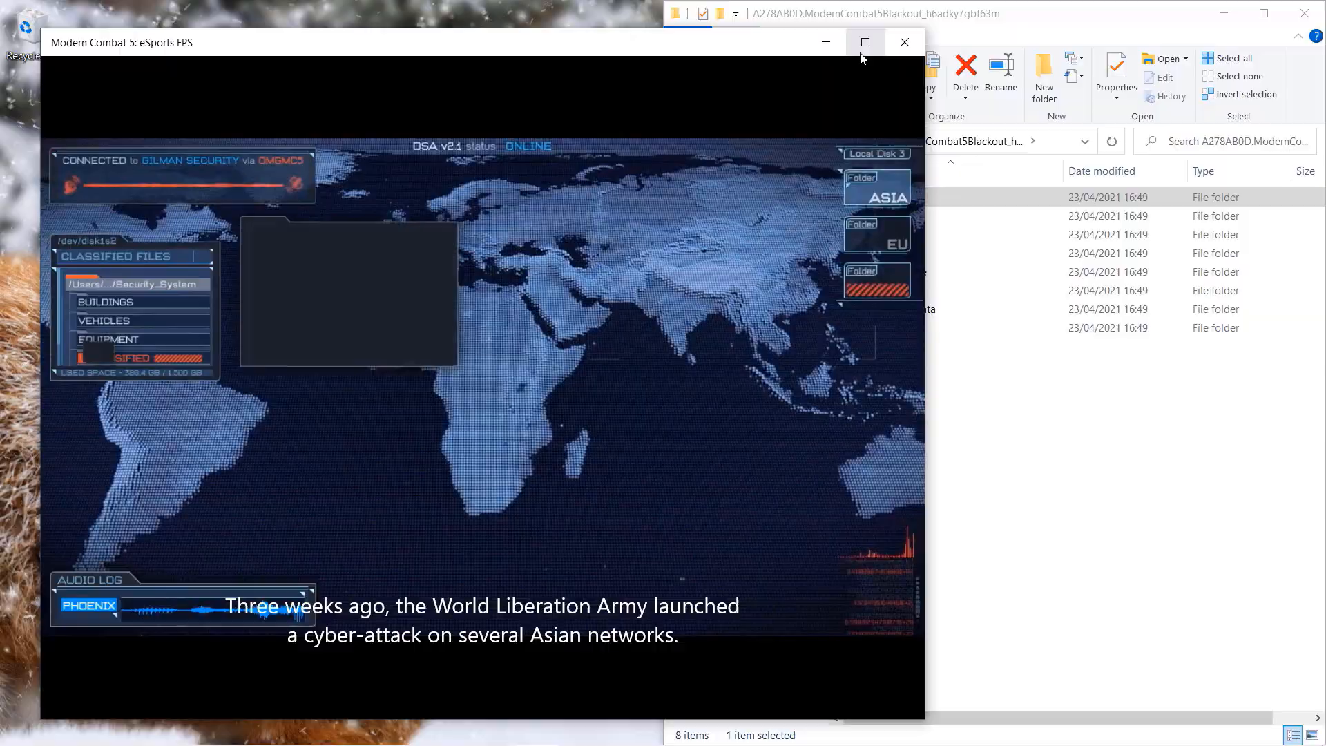
- Close the Modern Combat 5 window, leaving the recreated package folder visible
left_click(864, 43)
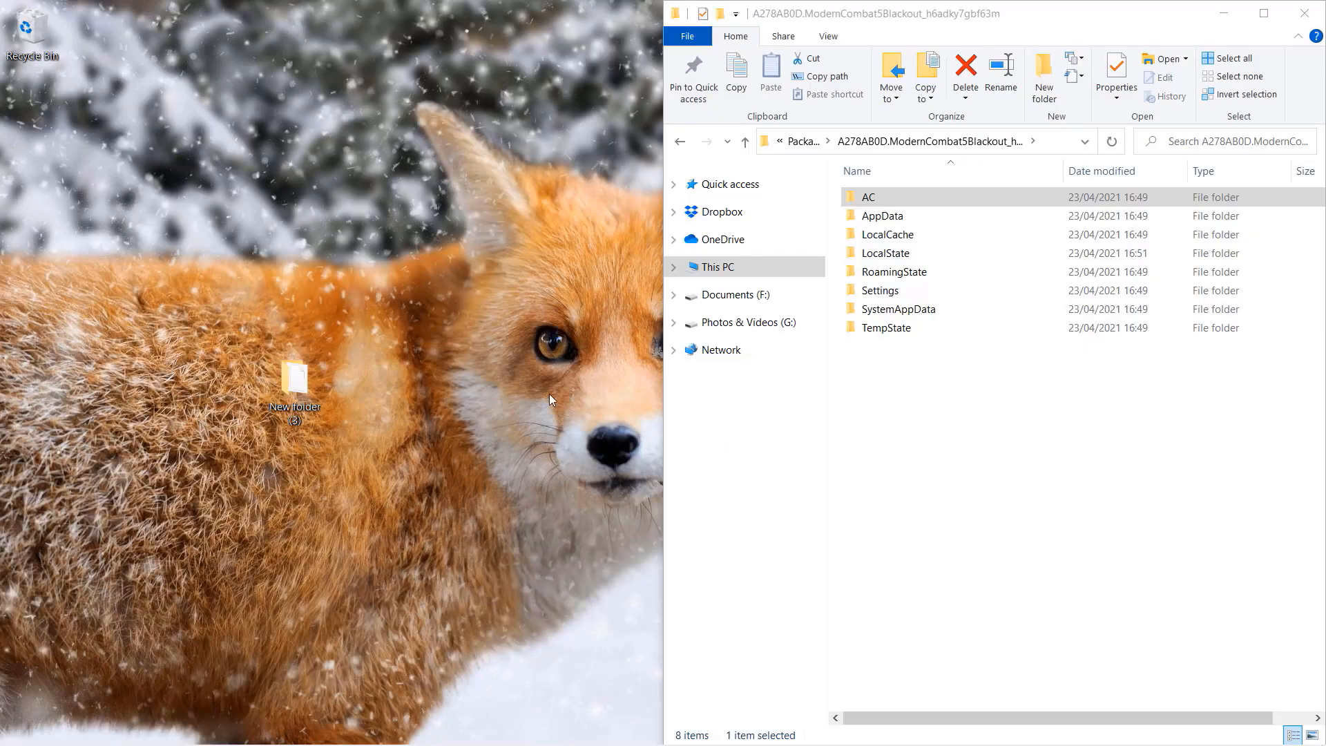
- Move LocalState and Settings from New folder (3) into the package folder, replacing existing files
double_click(293, 378)
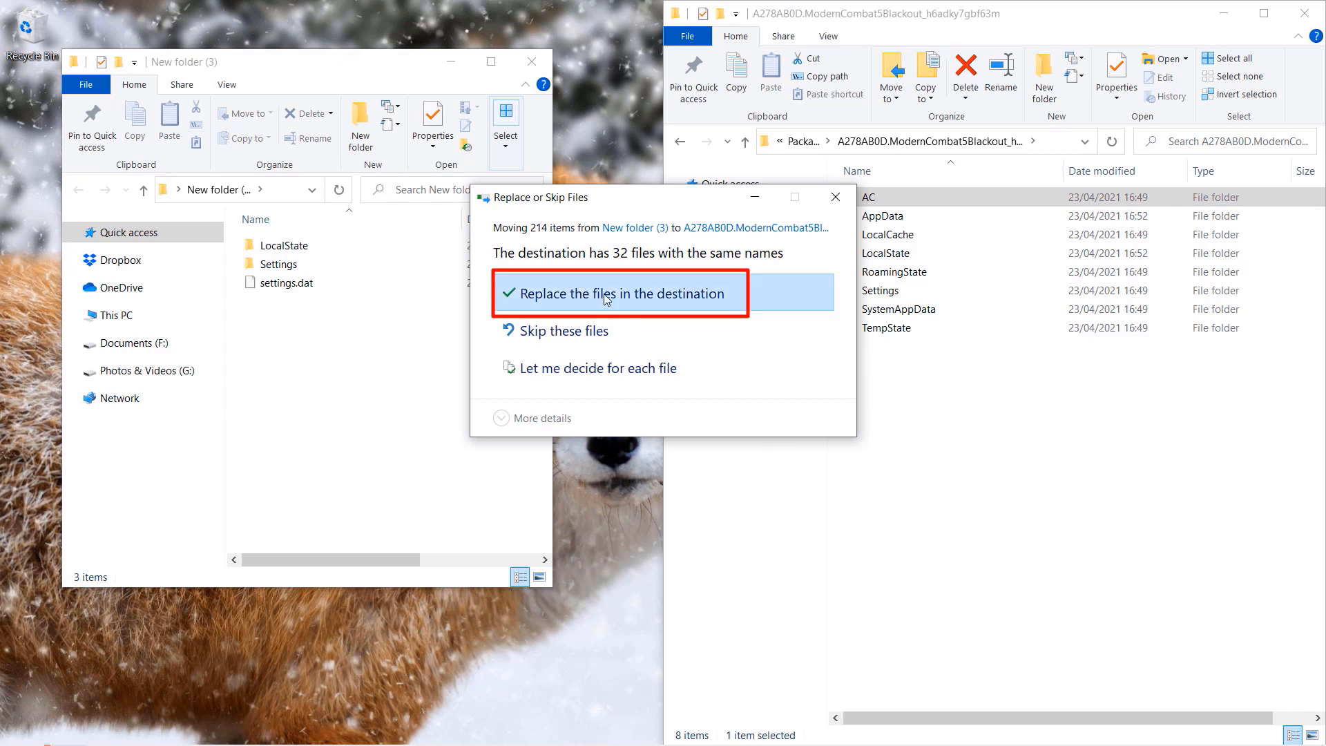
left_click(620, 294)
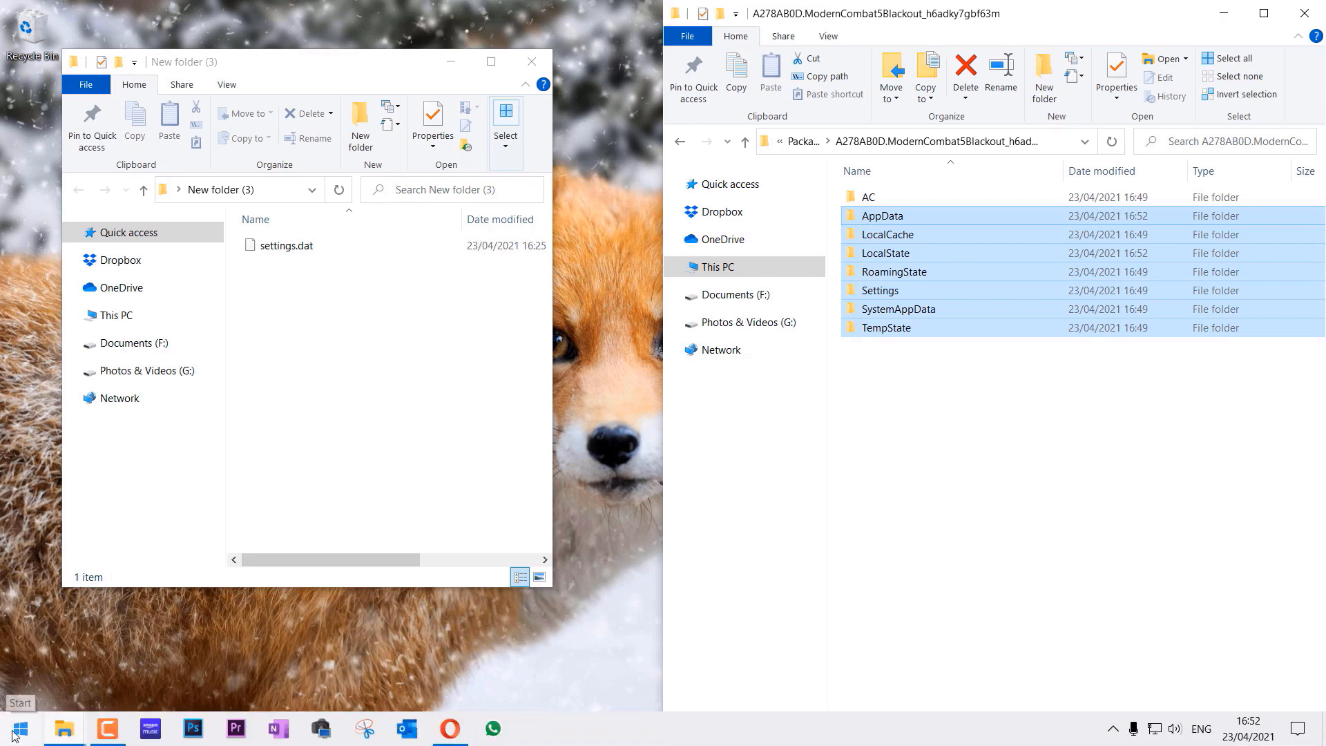
left_click(15, 728)
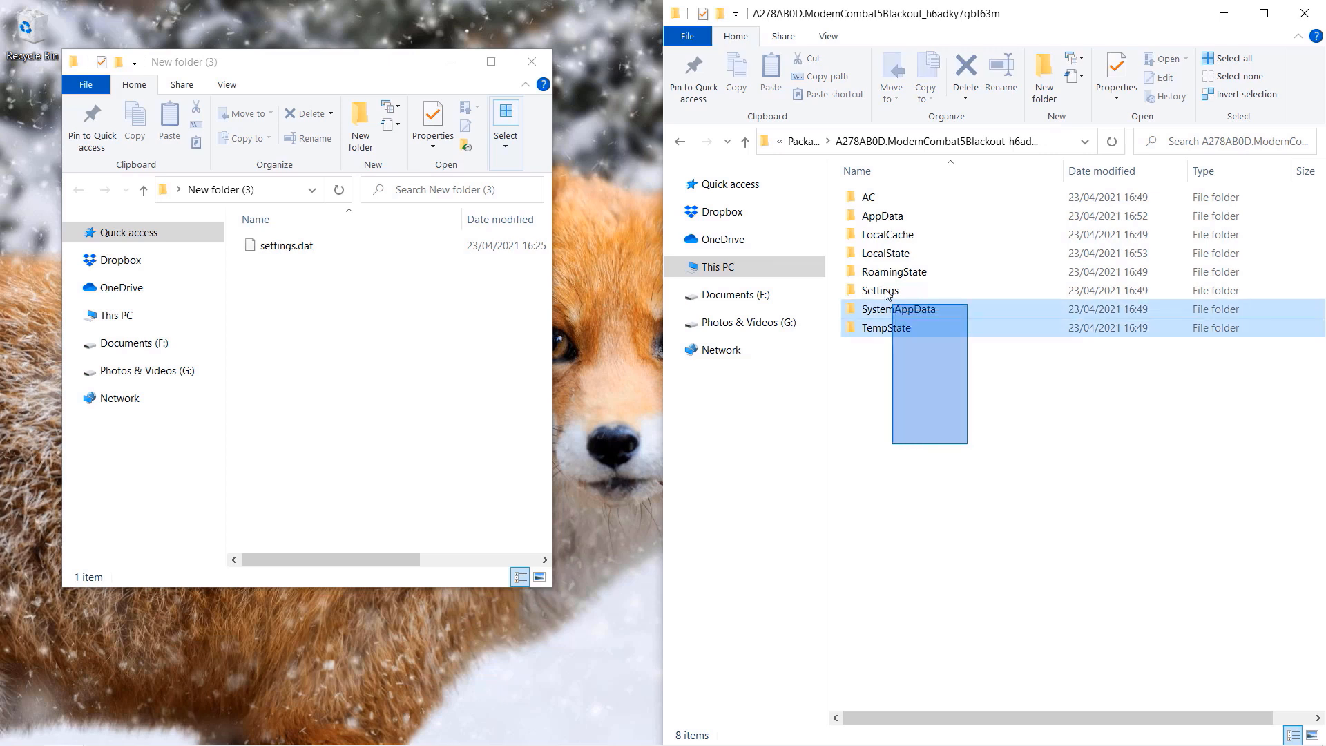
- Select the package folders, use the backup folder's context menu, then restart Modern Combat 5
key("ctrl+a")
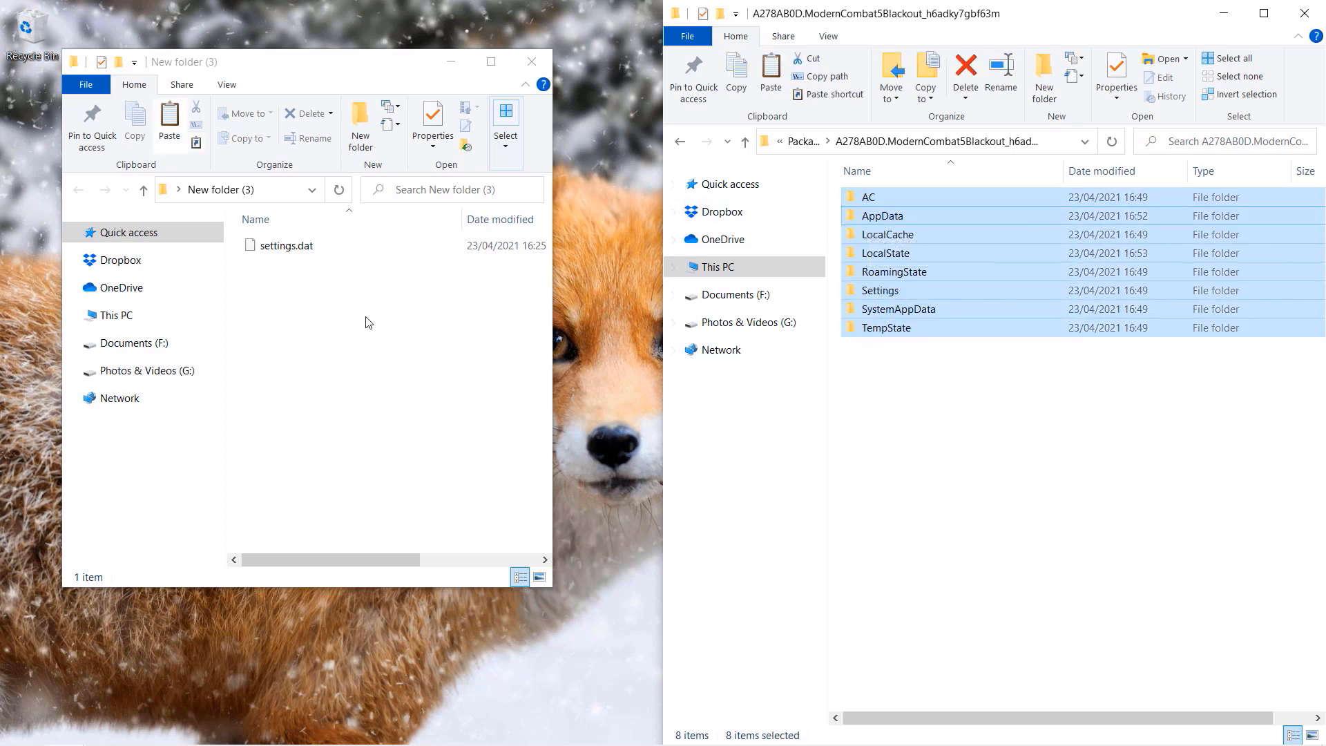
right_click(369, 323)
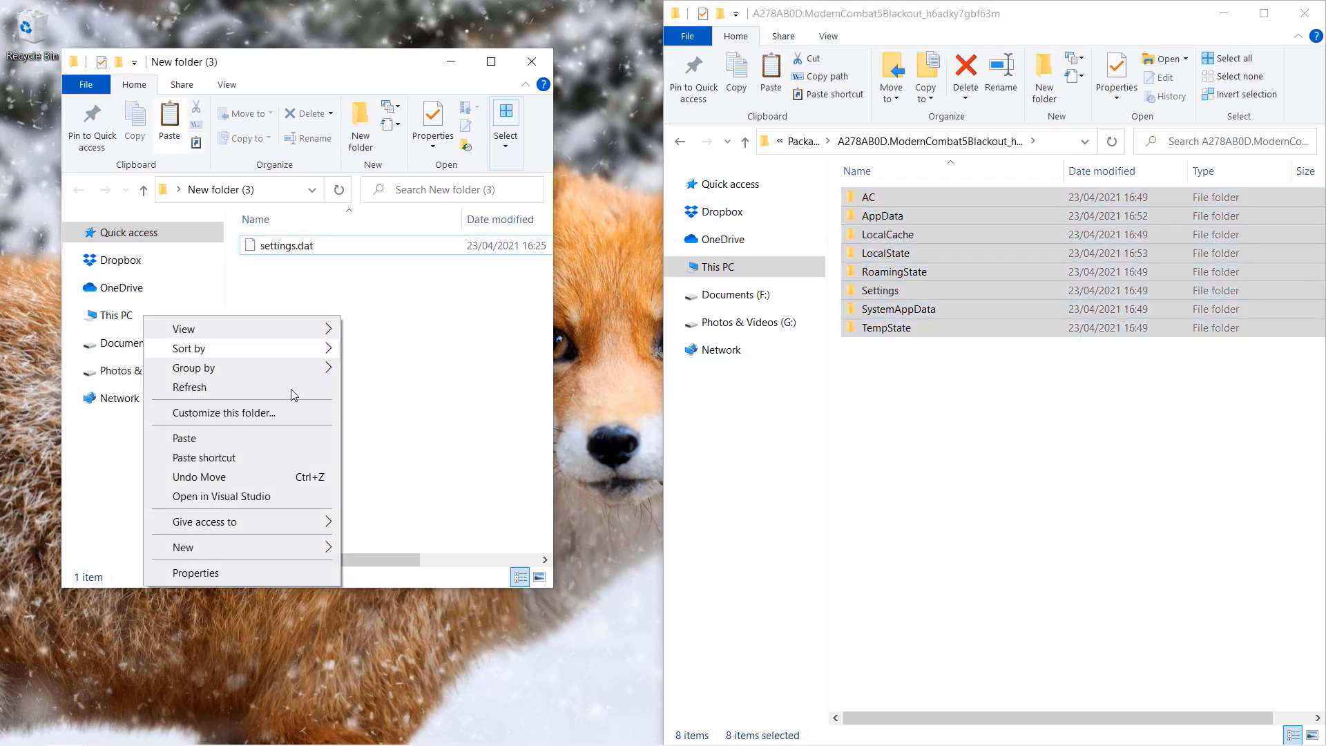
left_click(184, 437)
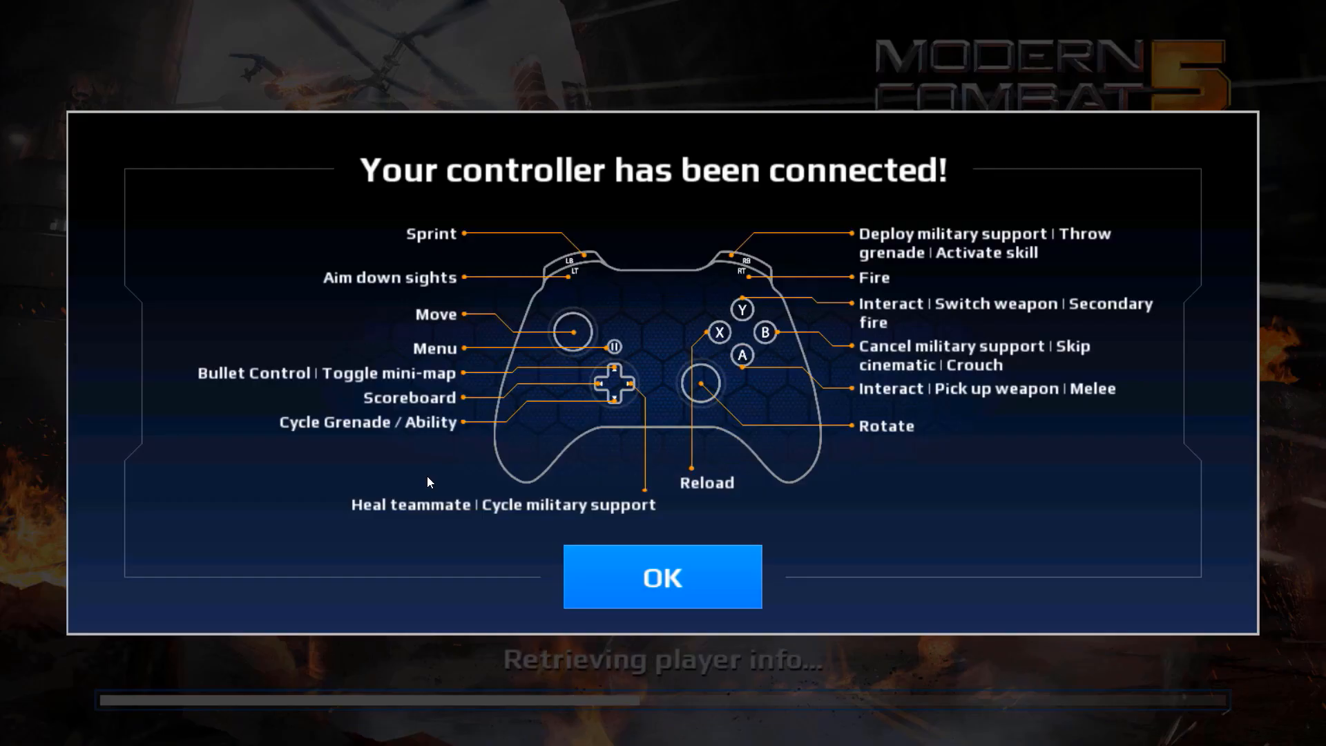
- Dismiss the controller layout notice and accept the terms to reach the main menu
left_click(662, 577)
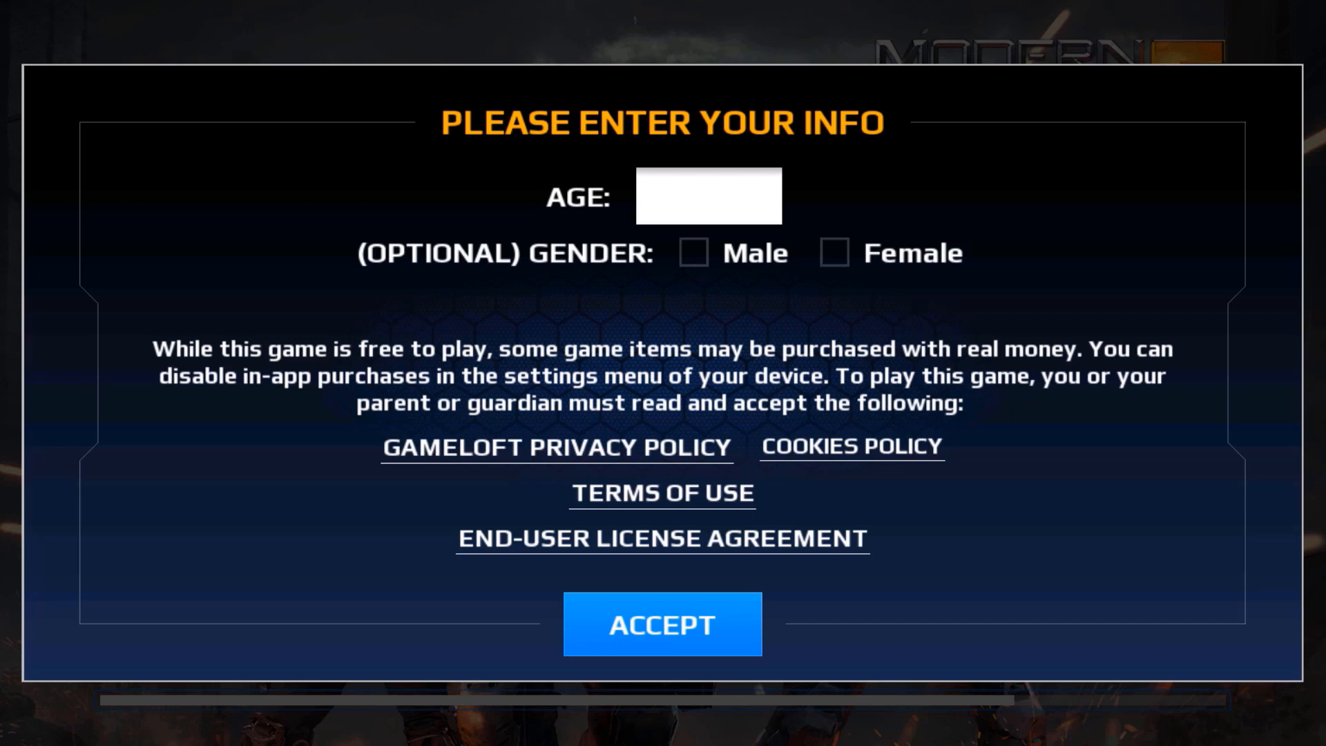
mouse_move(615, 430)
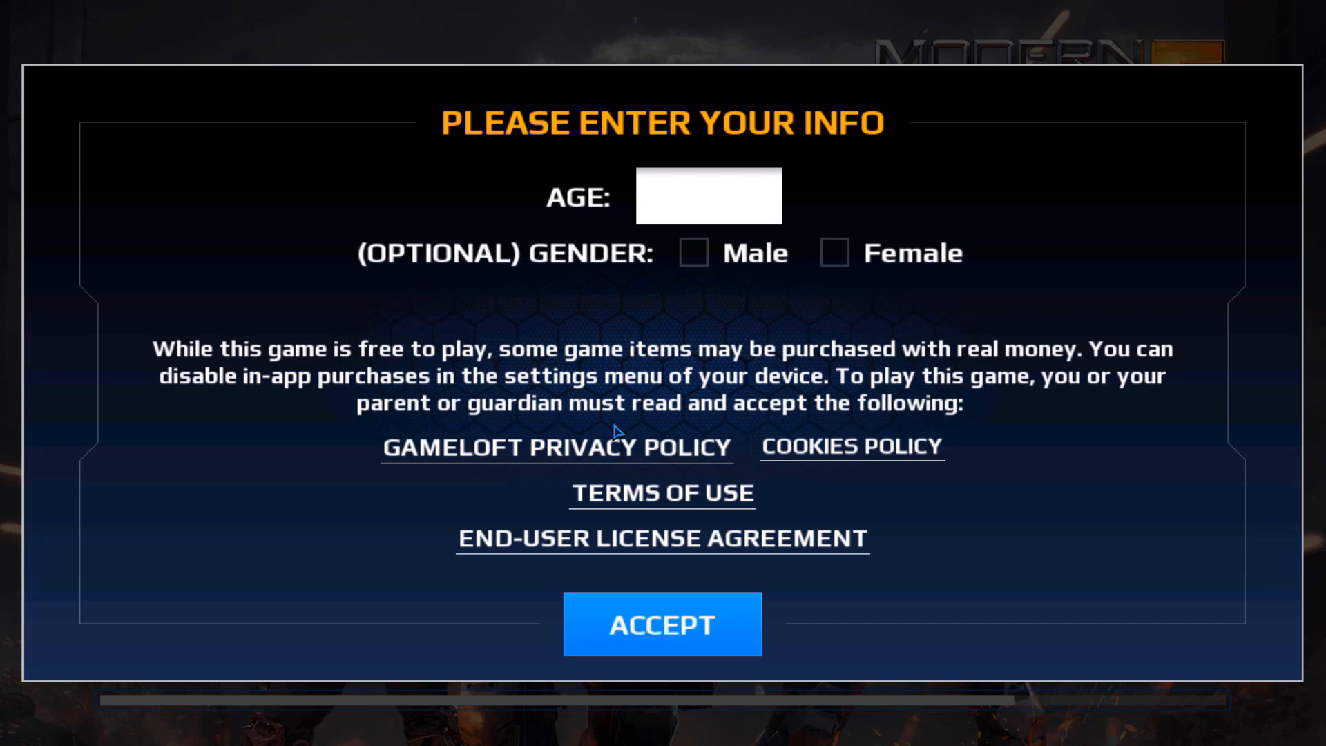
mouse_move(685, 298)
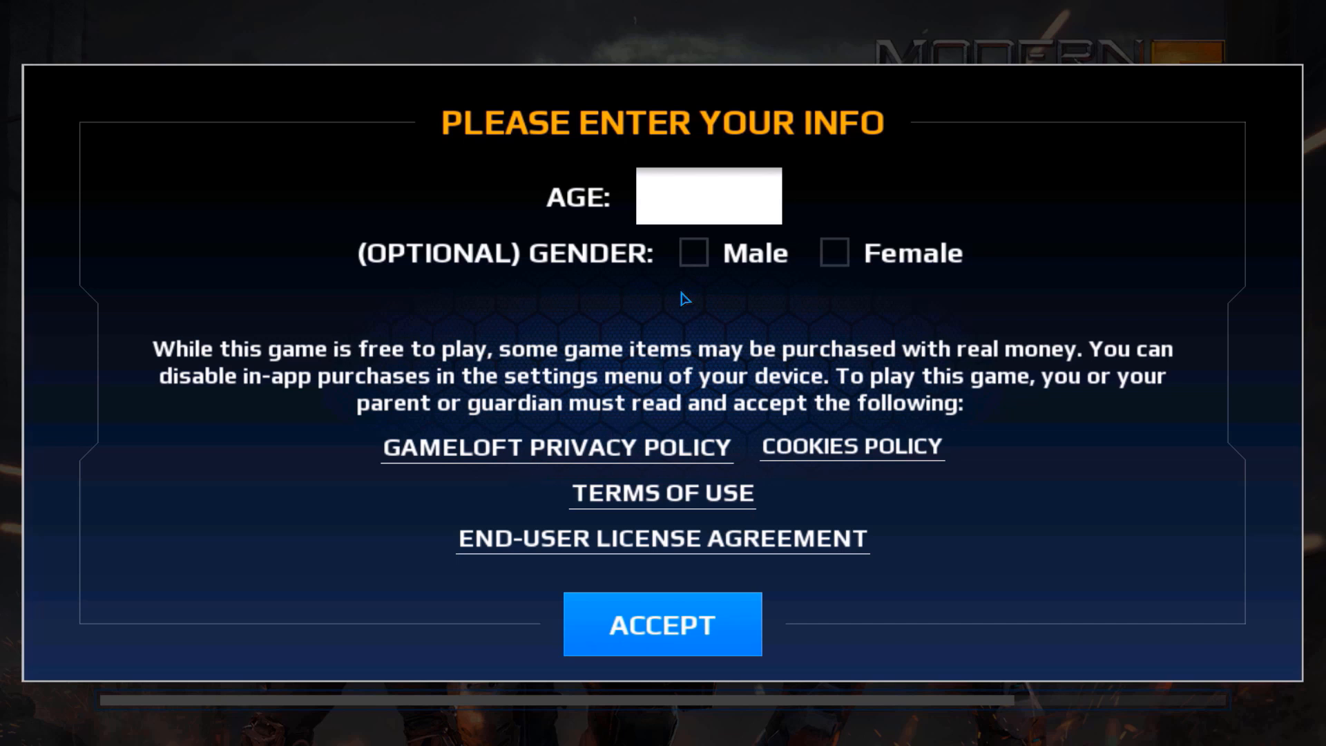
left_click(662, 624)
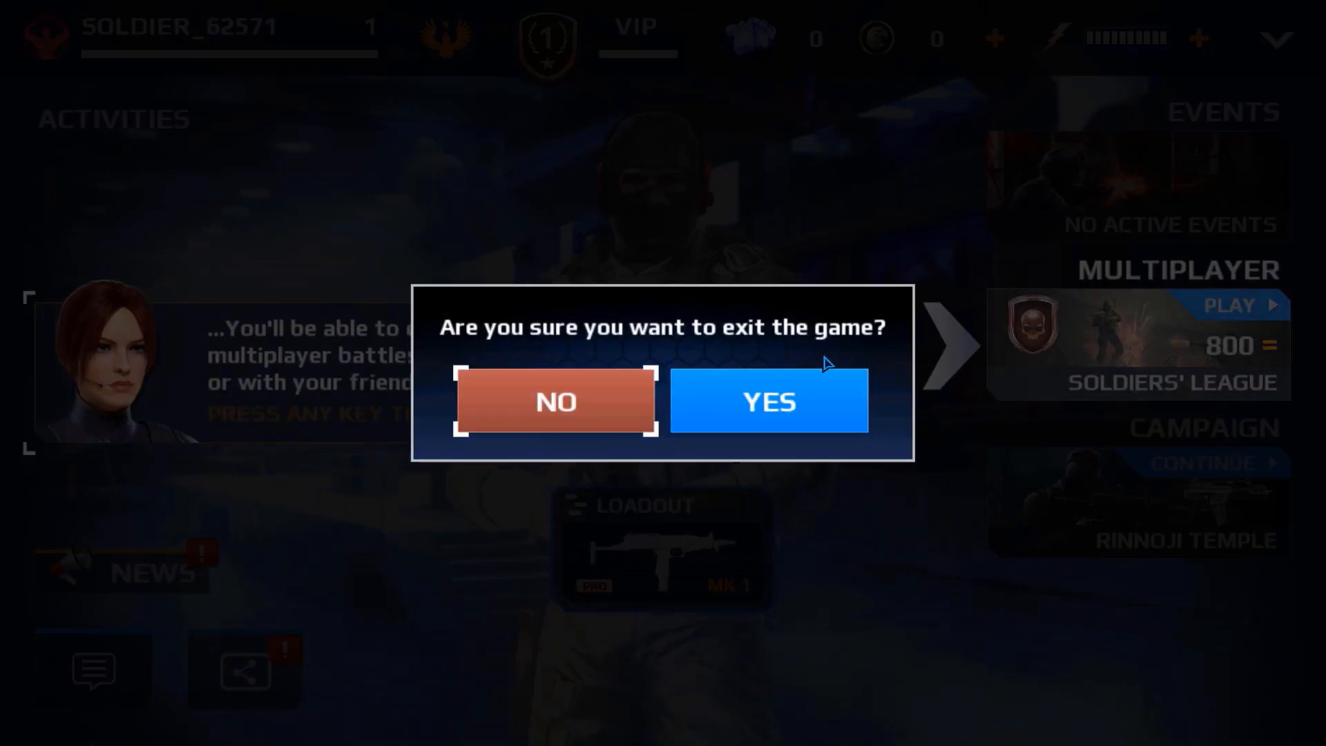
- Decline exiting, continue past the guest screen, and open Settings' CONNECT account options
left_click(556, 400)
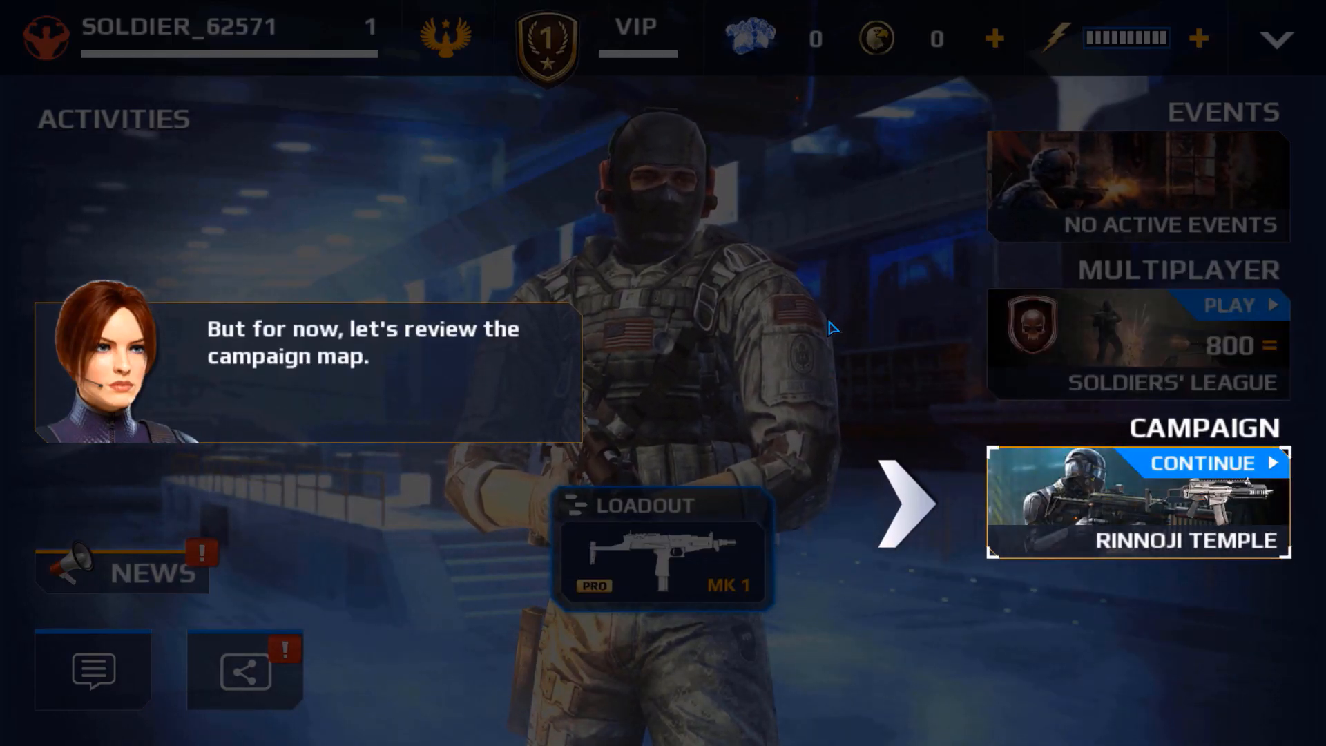
mouse_move(1028, 522)
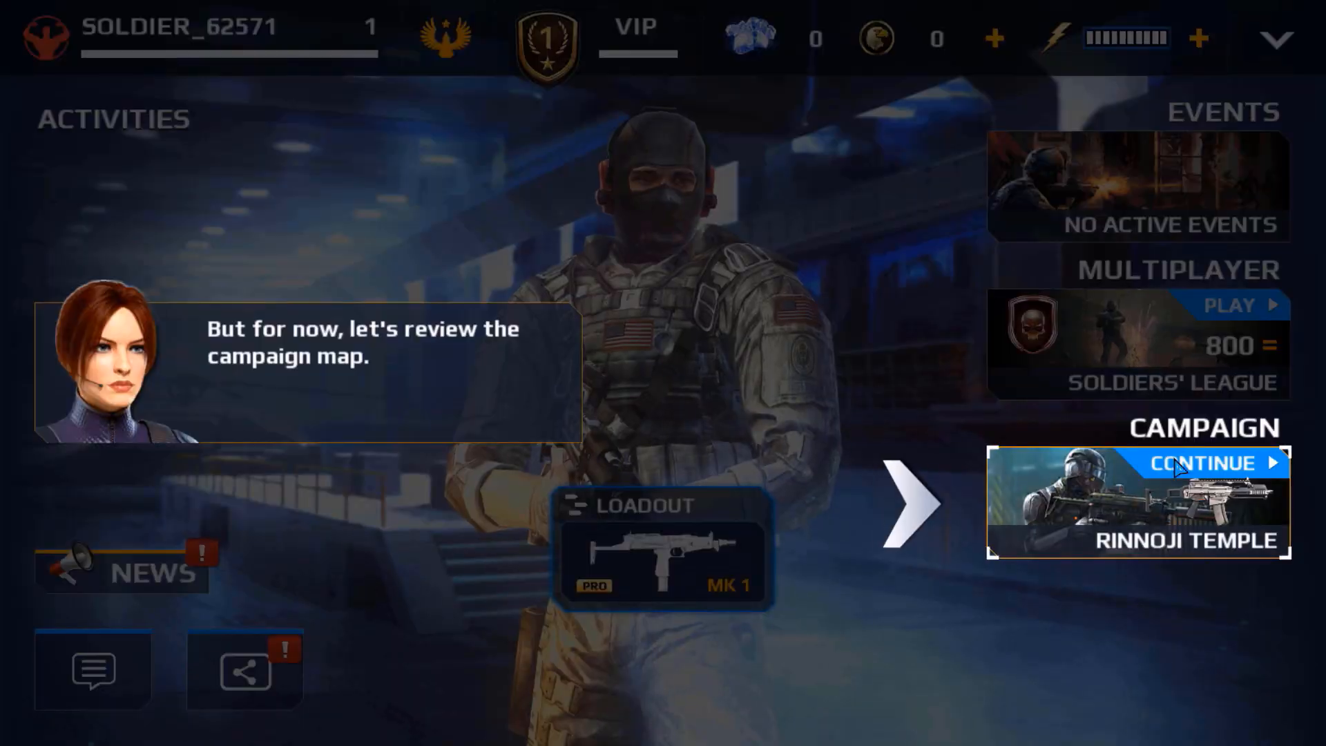
left_click(1204, 462)
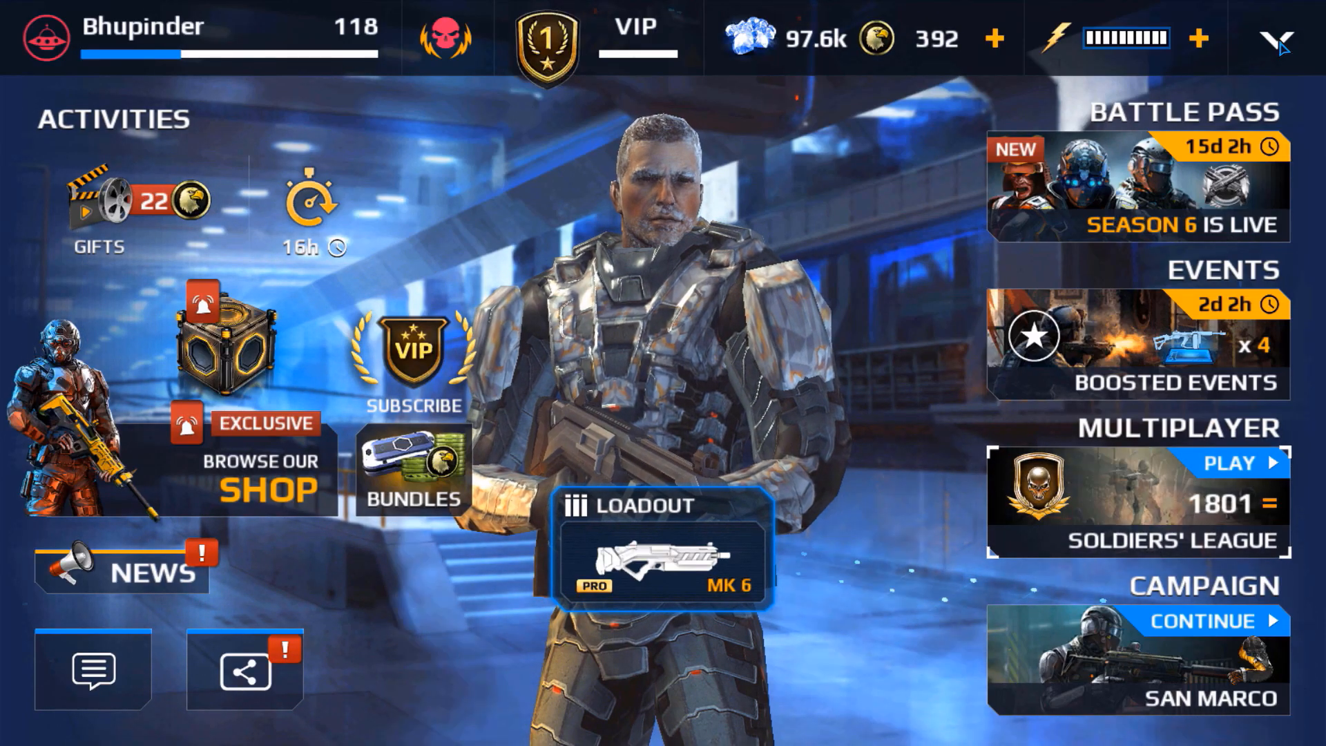
left_click(1278, 44)
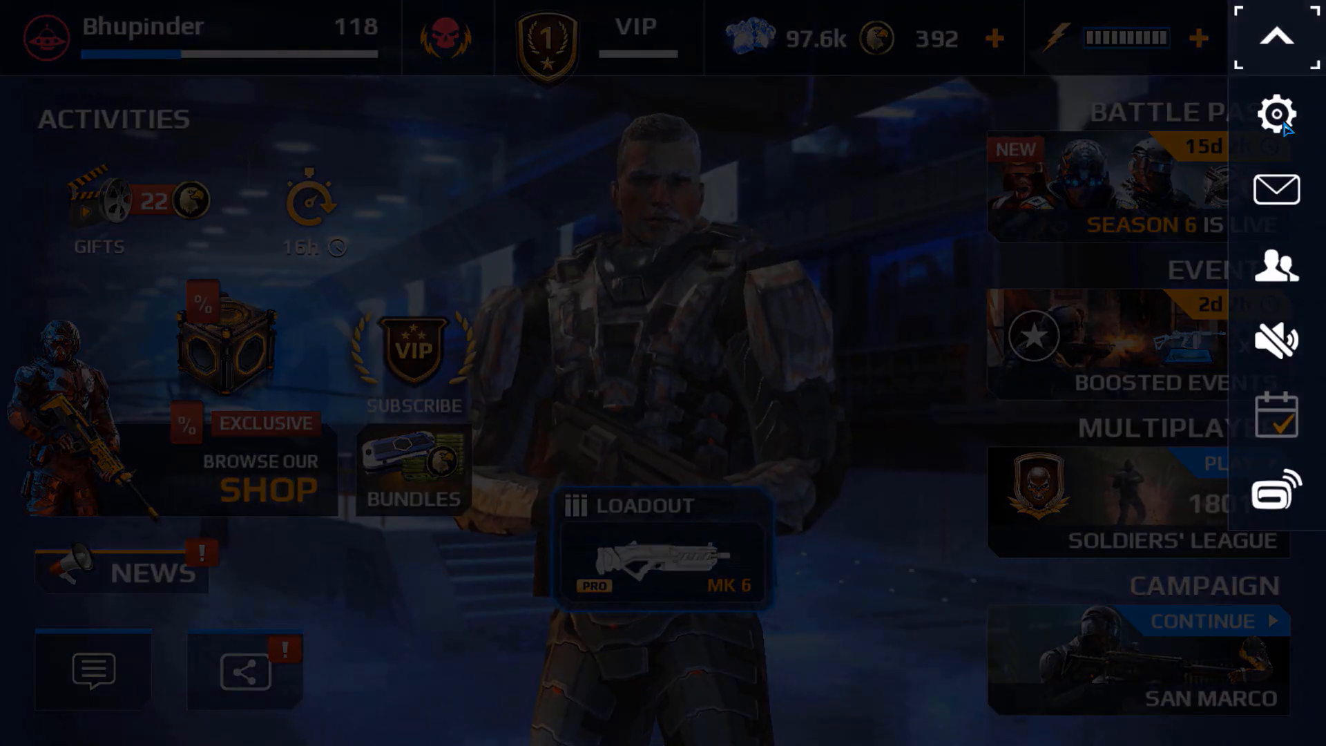
left_click(1277, 113)
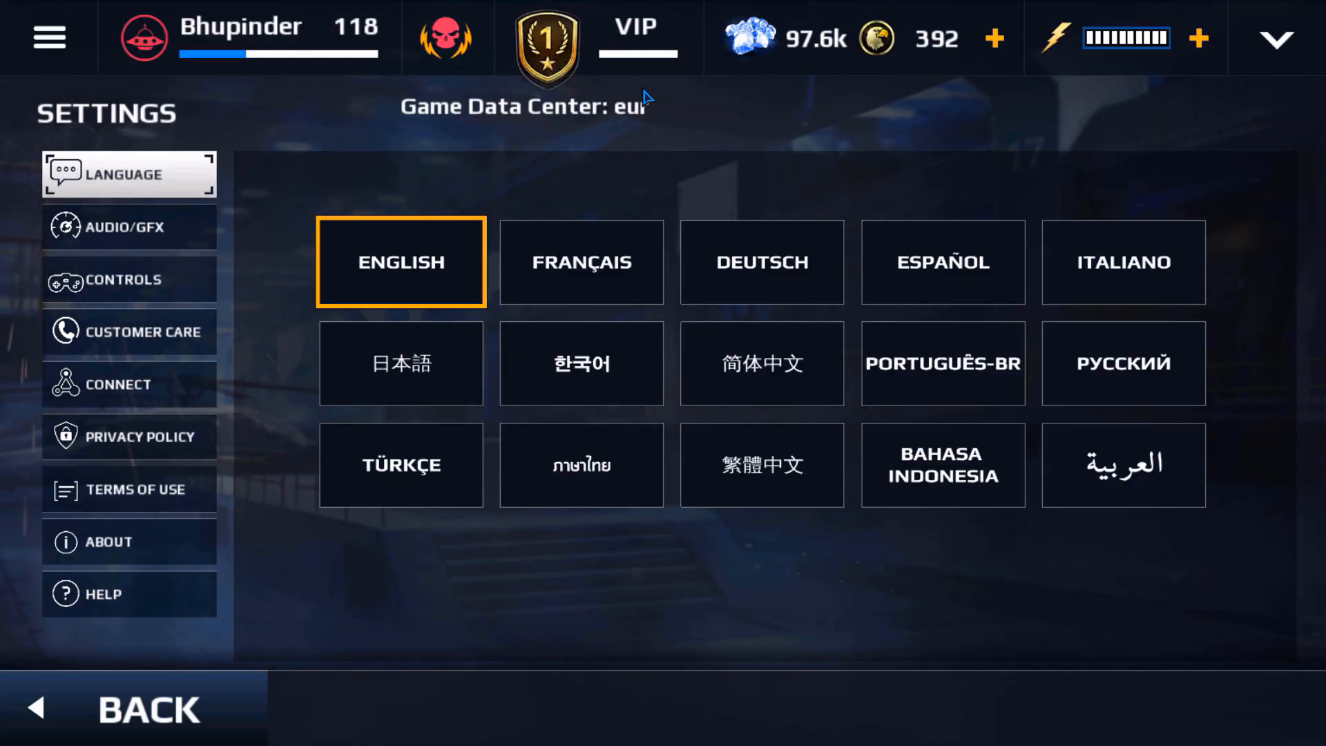
left_click(118, 384)
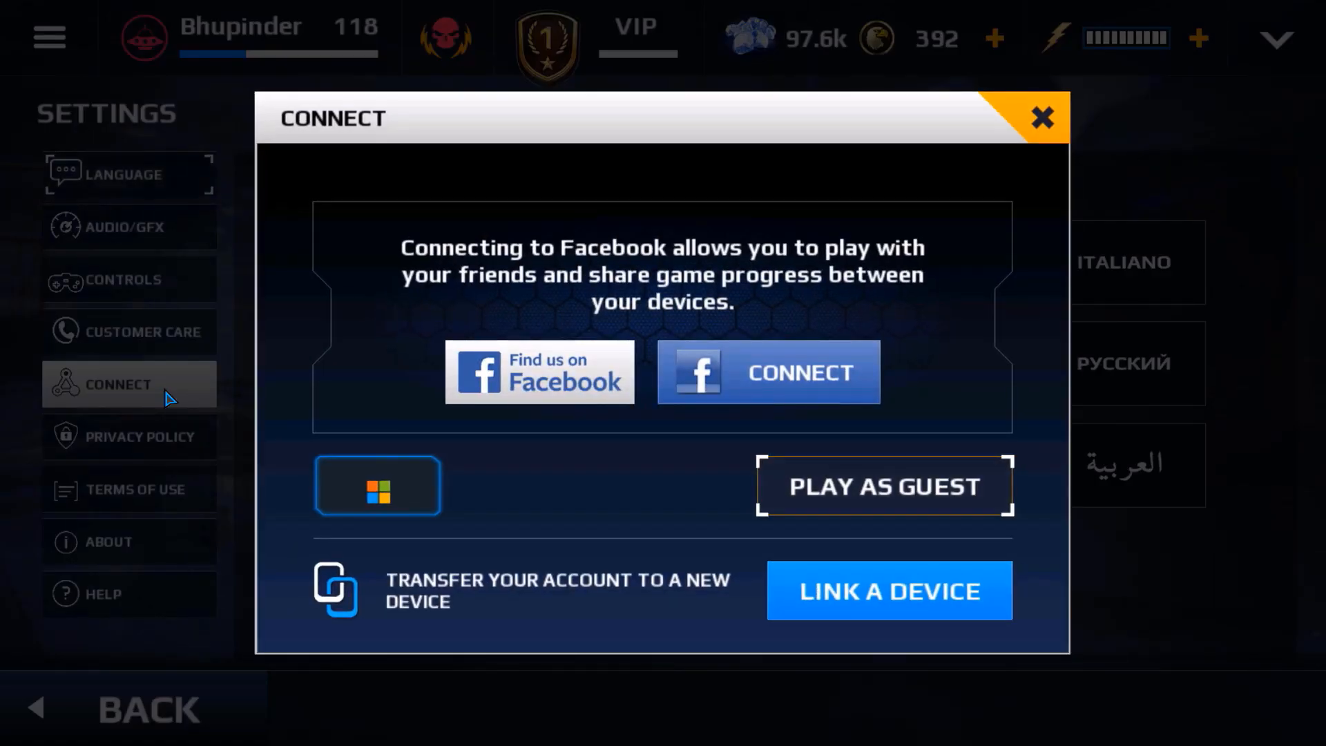
mouse_move(718, 460)
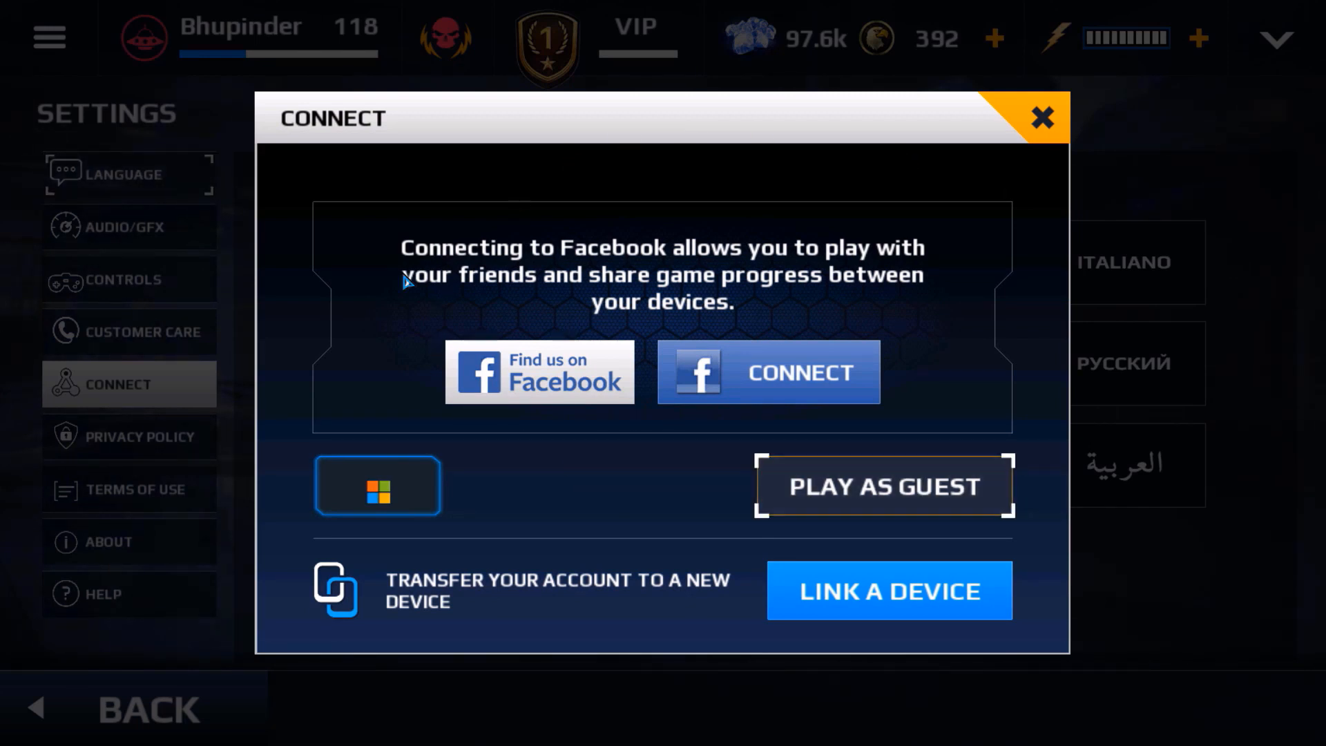
mouse_move(591, 489)
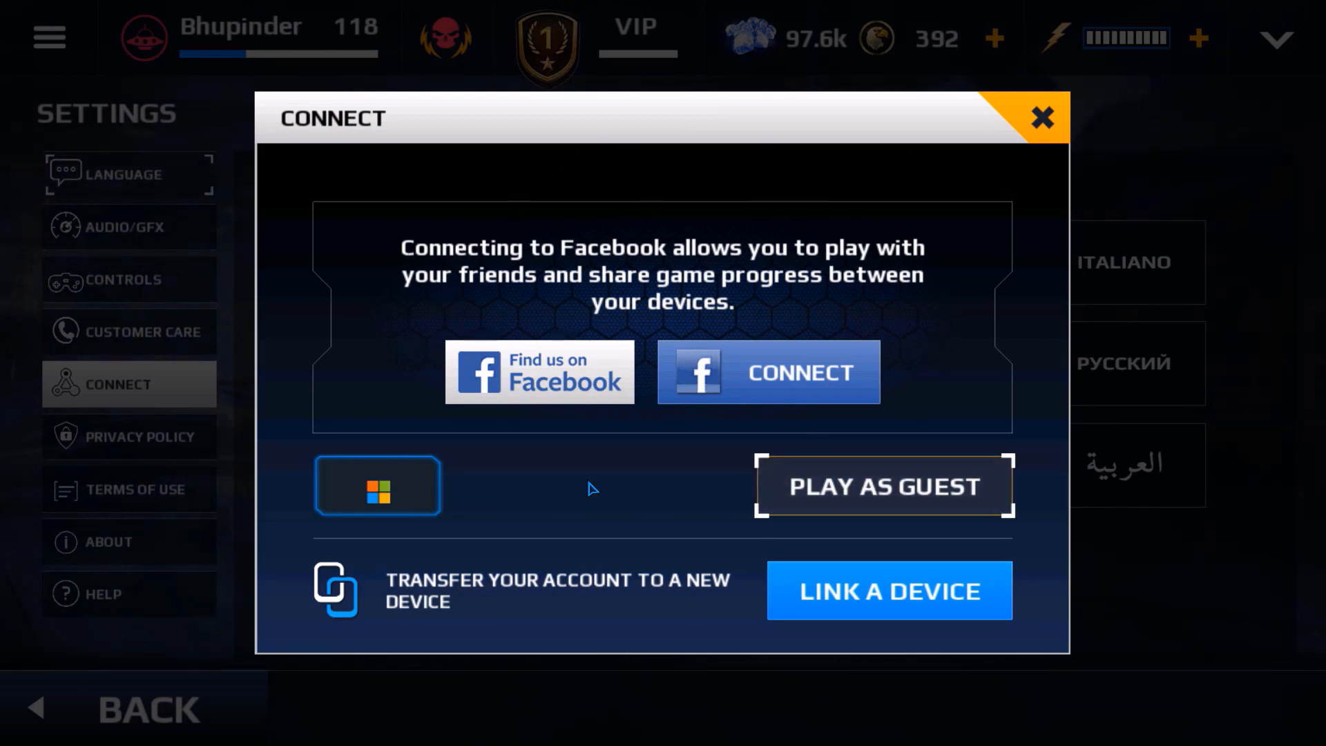
mouse_move(643, 476)
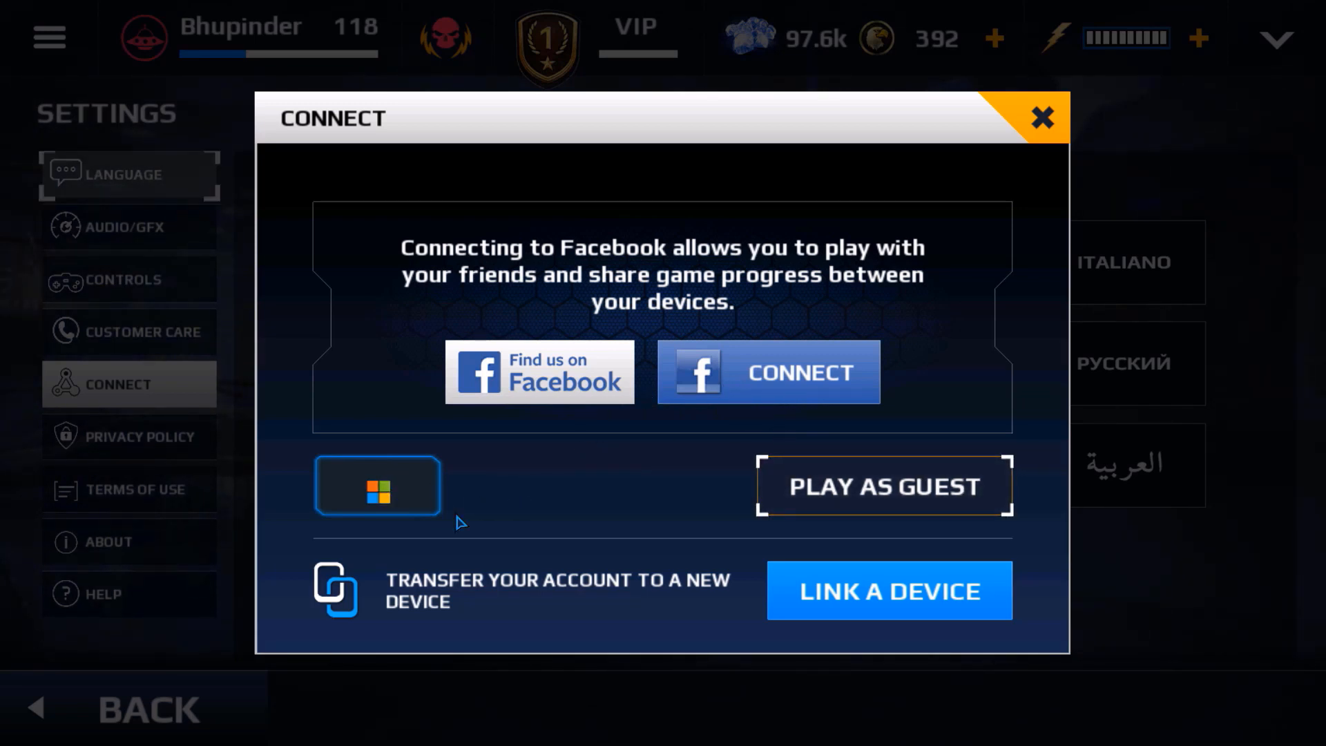
mouse_move(382, 494)
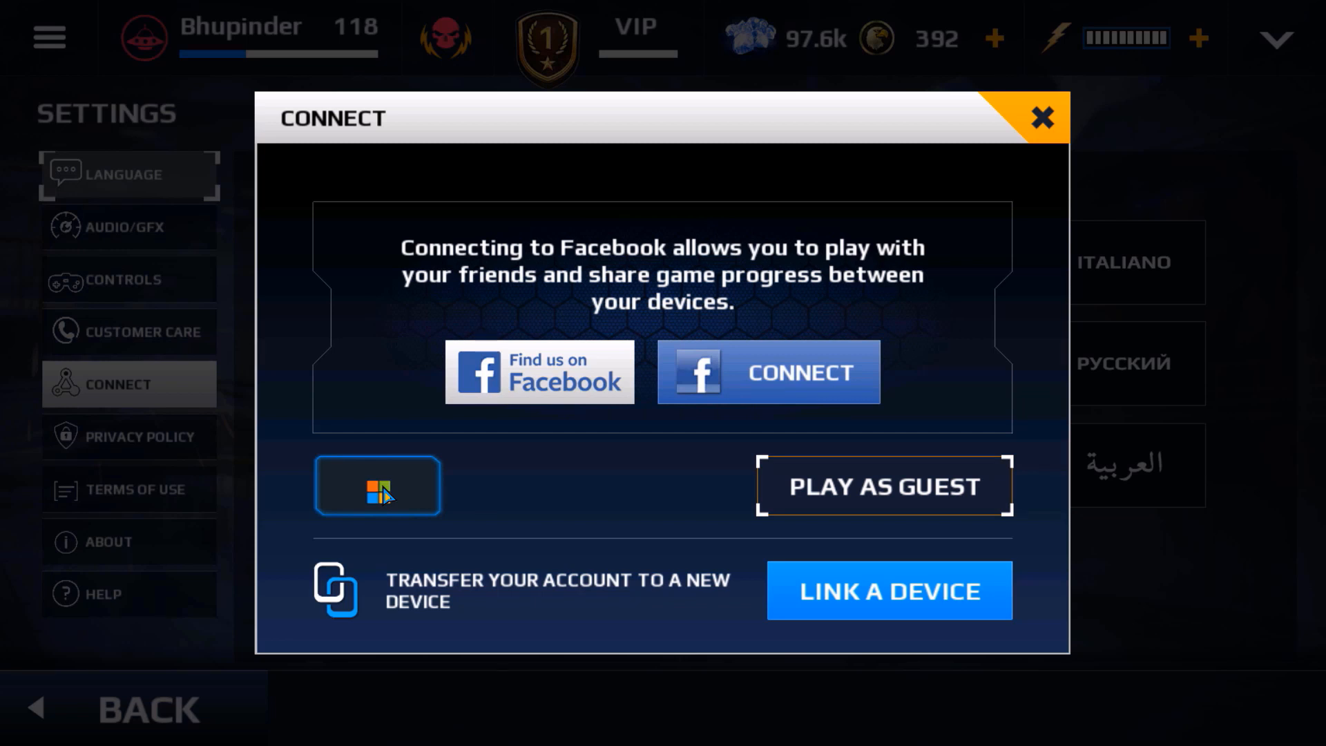
- Sign in with the Microsoft account from the Connect dialog
left_click(378, 485)
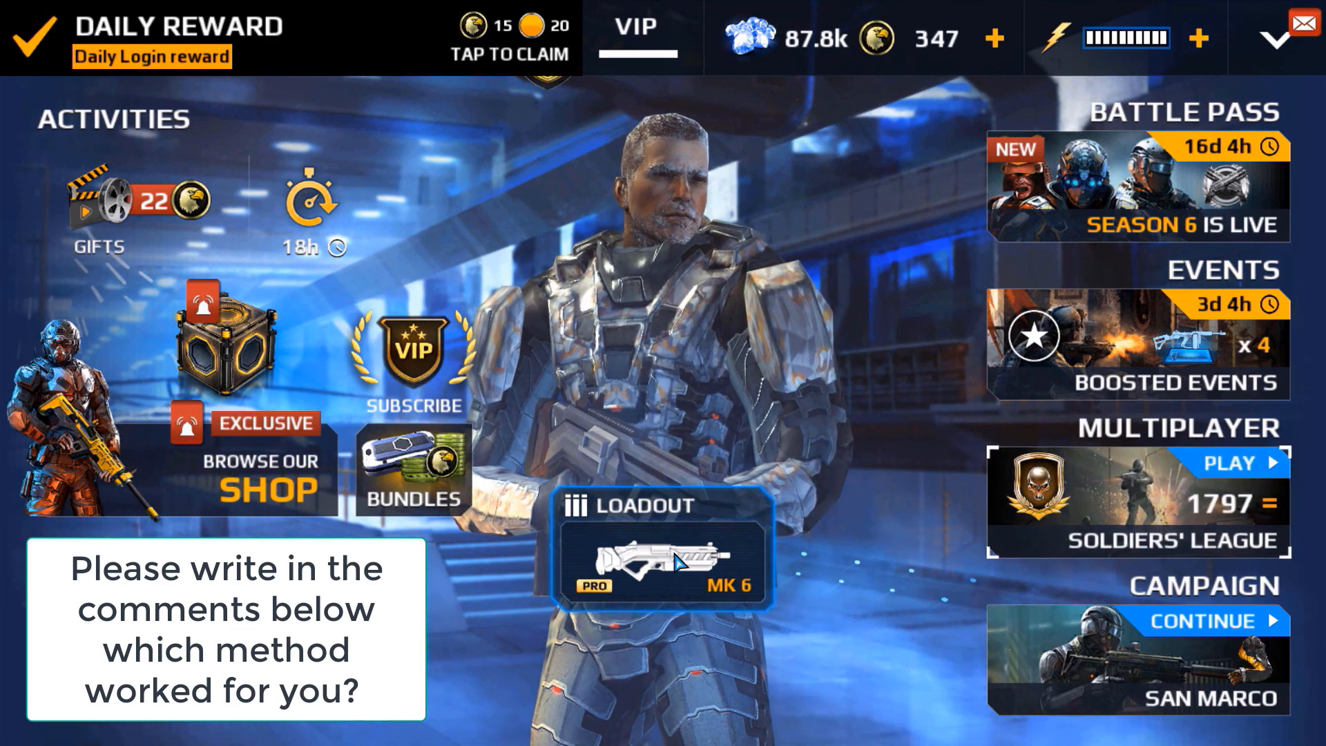
- Open the heavy class loadout and view the shotgun's MK 3 to MK 4 upgrade details
left_click(662, 544)
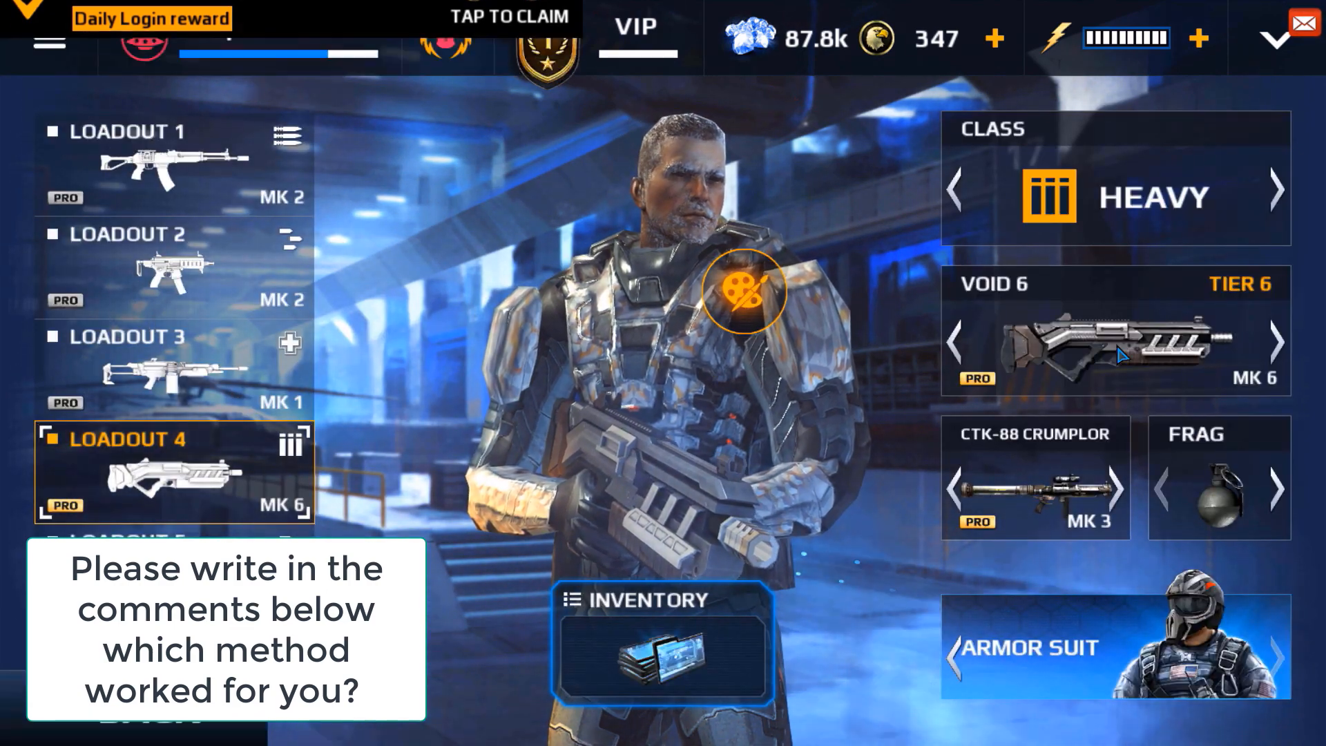
left_click(1114, 347)
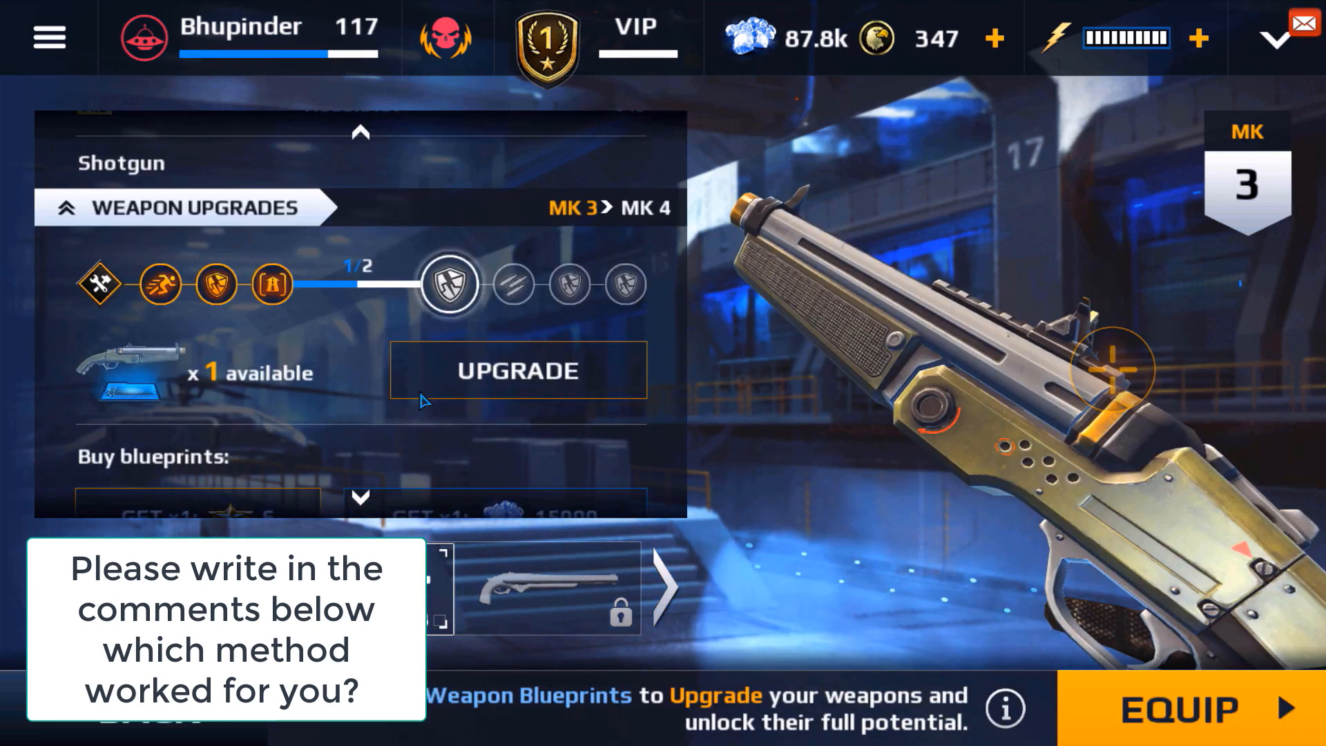
mouse_move(334, 398)
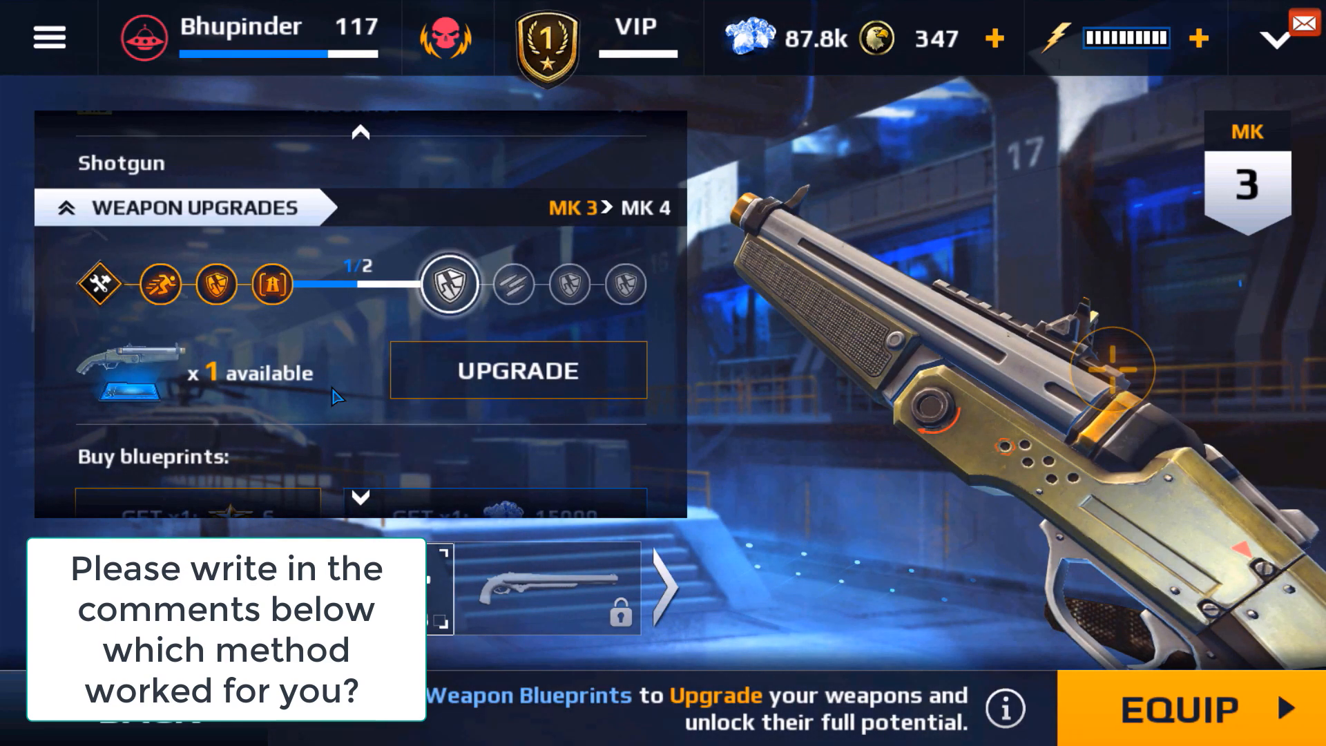